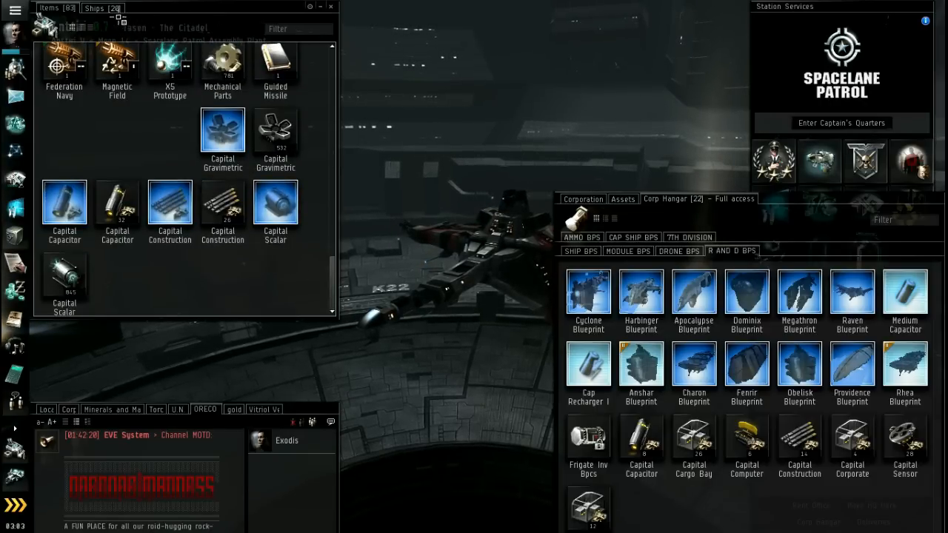
# Step: Board the Charon freighter and move the freighter blueprints from the hangar into its cargo hold
pyautogui.click(102, 7)
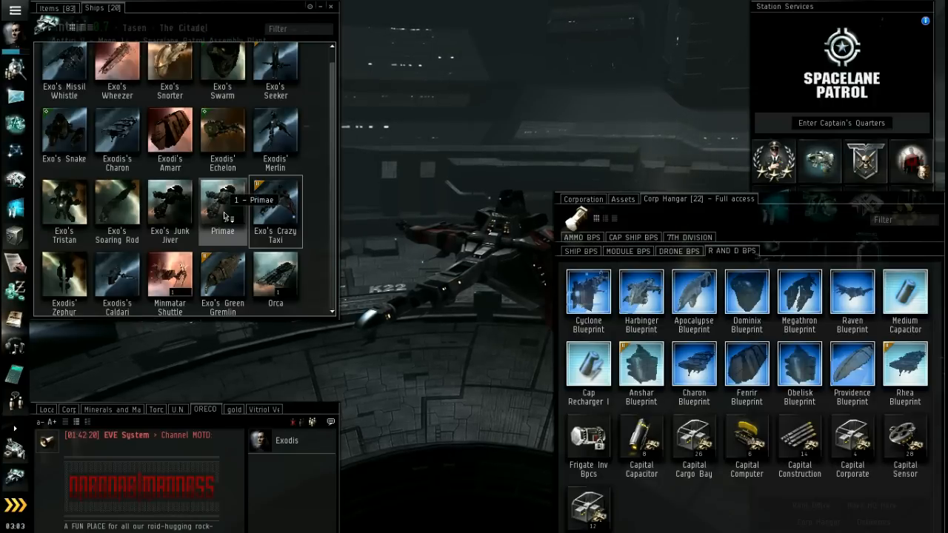
pyautogui.rightClick(115, 133)
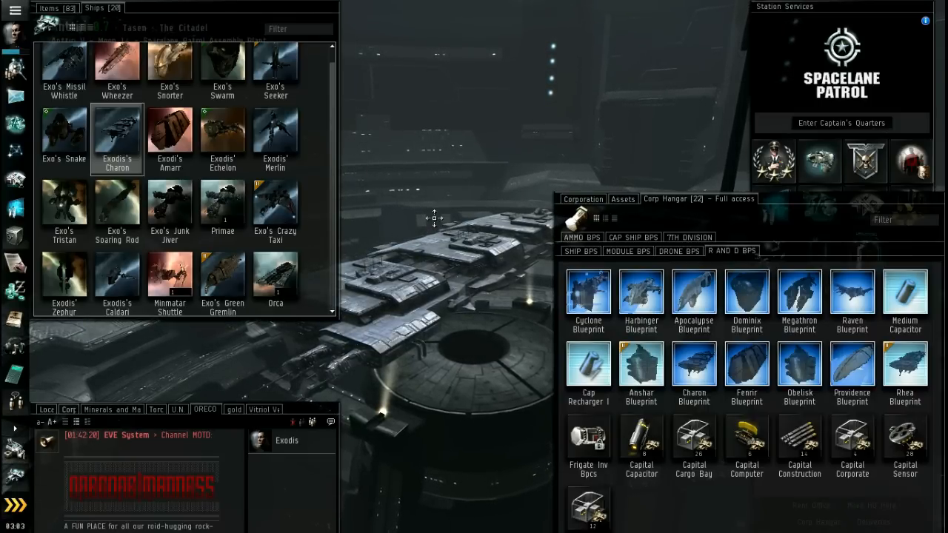
pyautogui.doubleClick(116, 131)
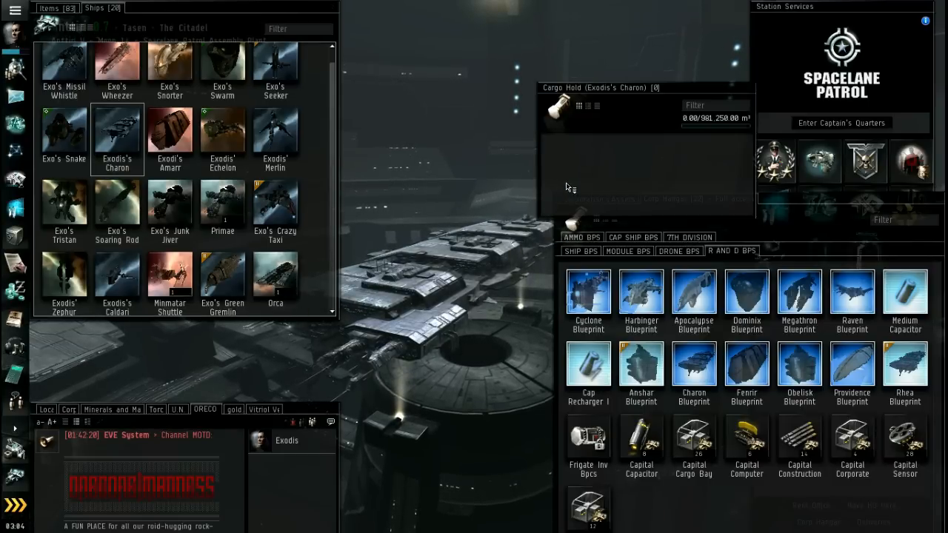
pyautogui.moveTo(275, 274); pyautogui.dragTo(571, 163)
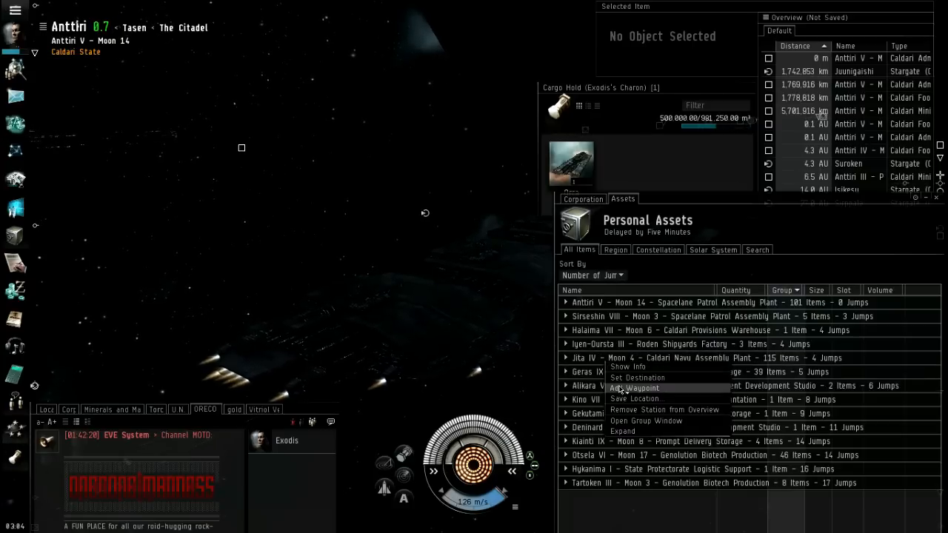
# Step: Set Jita IV - Moon 4 as destination and autopilot the four-jump route to Jita
pyautogui.click(637, 378)
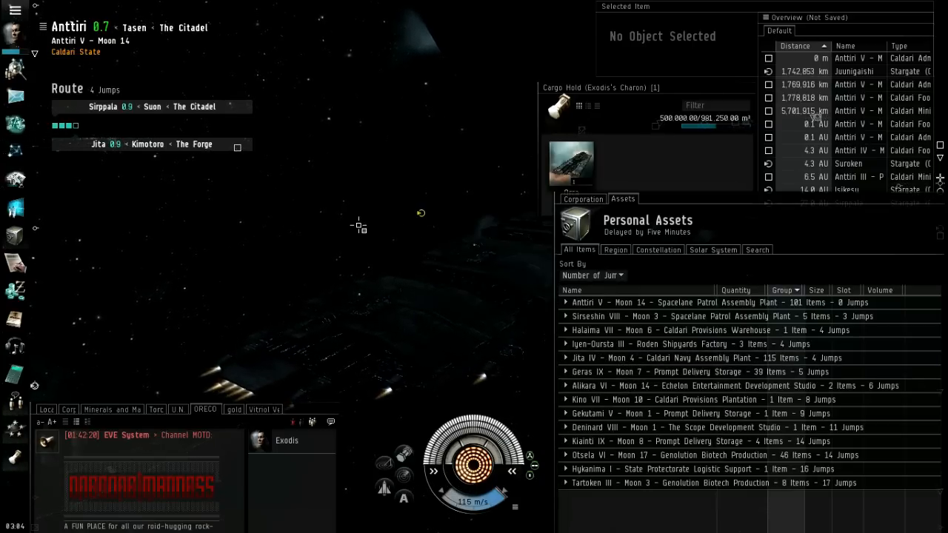
pyautogui.click(403, 498)
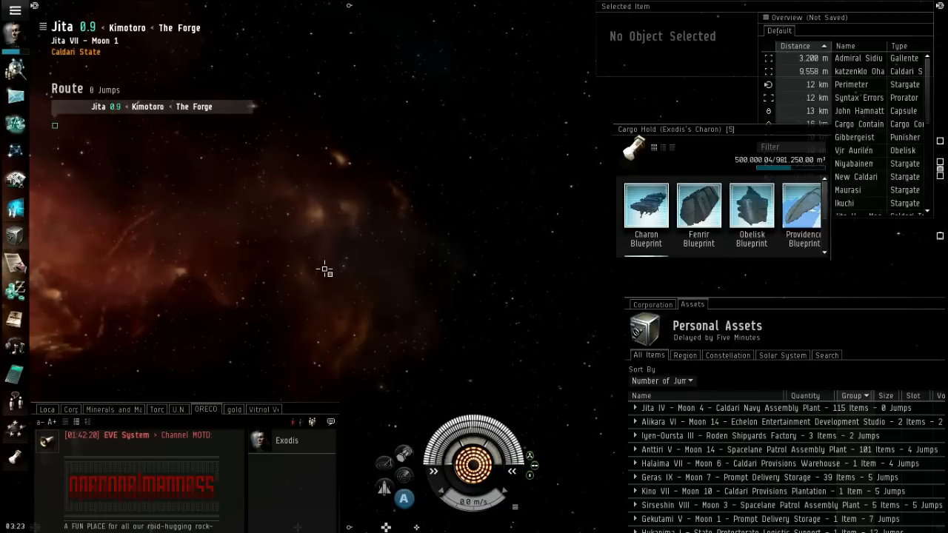
pyautogui.click(403, 499)
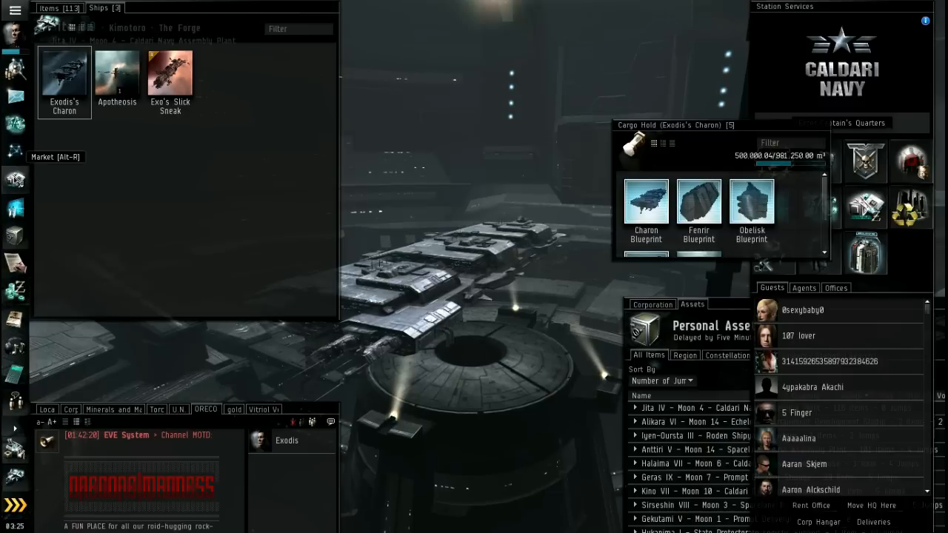
# Step: From corporation assets, bring up the details of the Ultraviolet M Blueprint
pyautogui.click(15, 179)
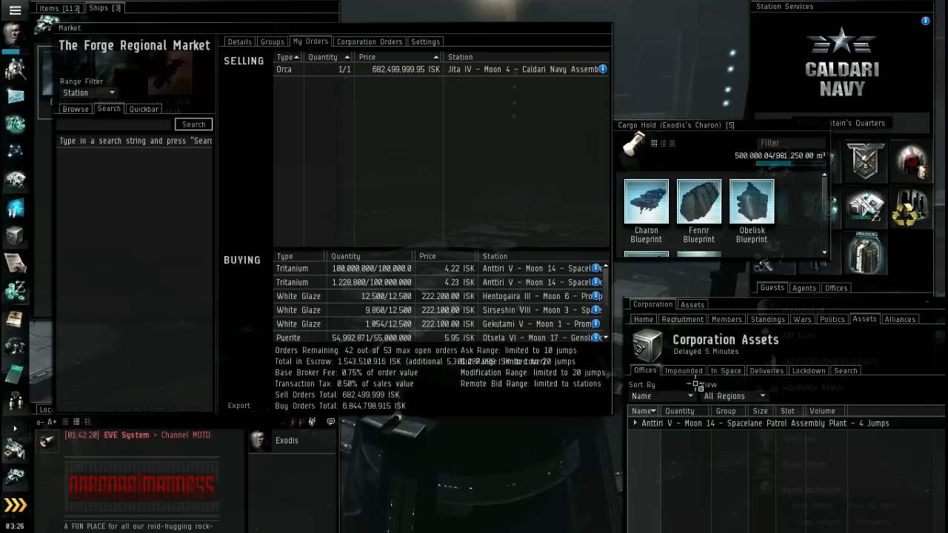
pyautogui.click(636, 424)
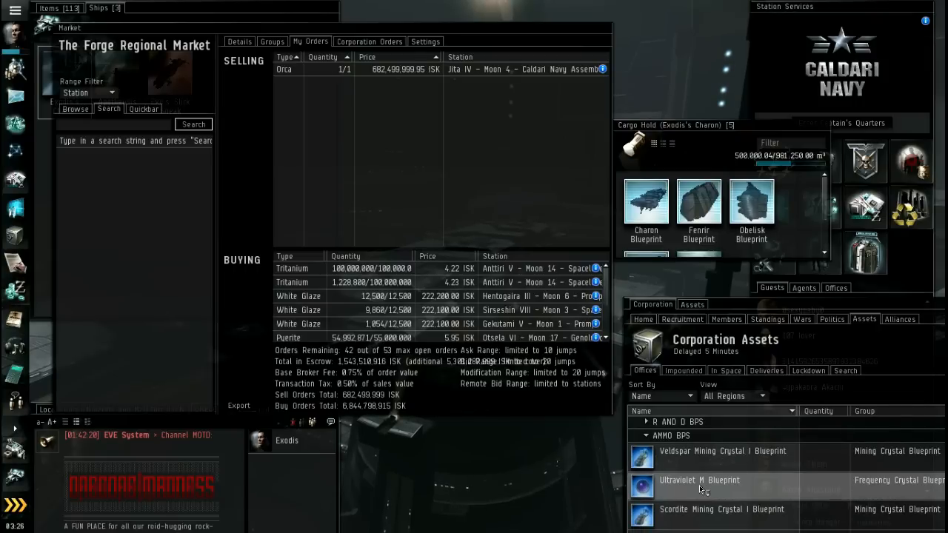
pyautogui.doubleClick(700, 480)
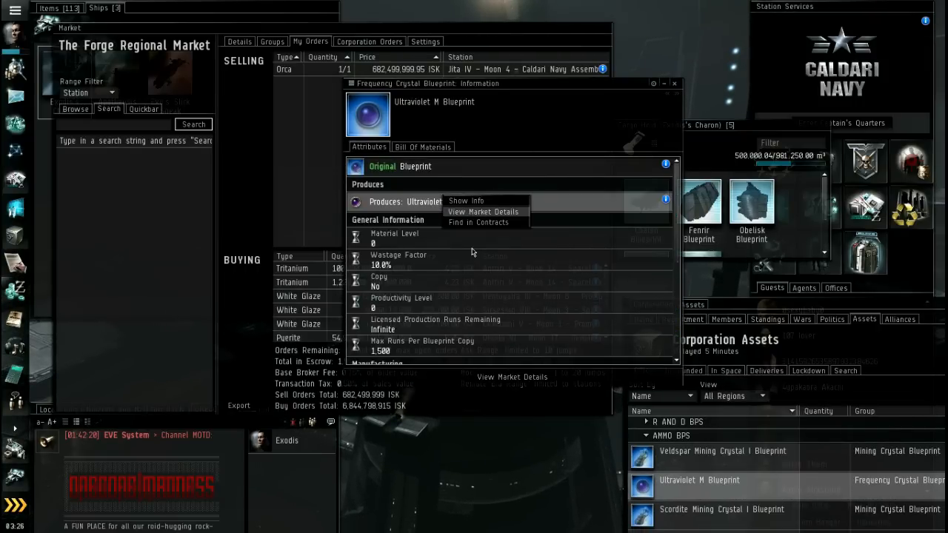
# Step: Review Jita sellers, buyers and price history for Ultraviolet M crystals
pyautogui.click(483, 211)
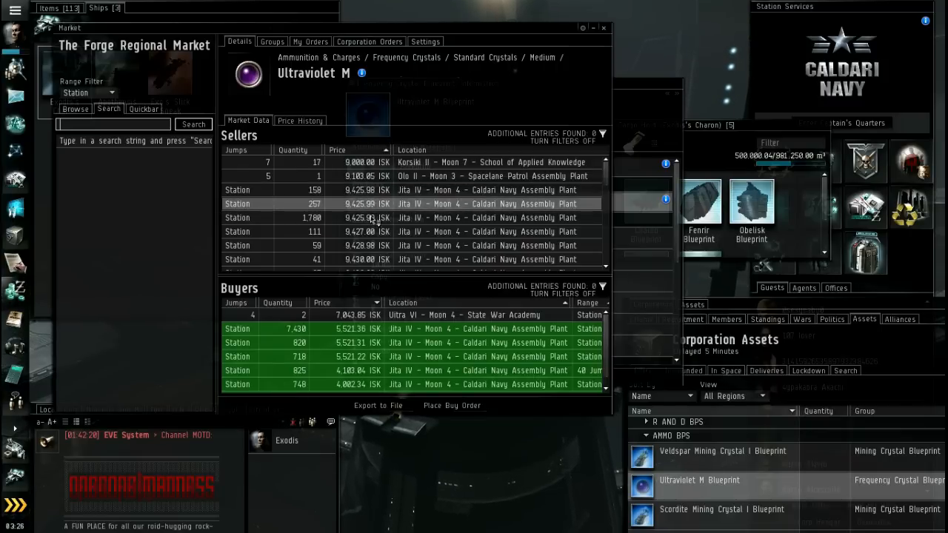
pyautogui.click(299, 120)
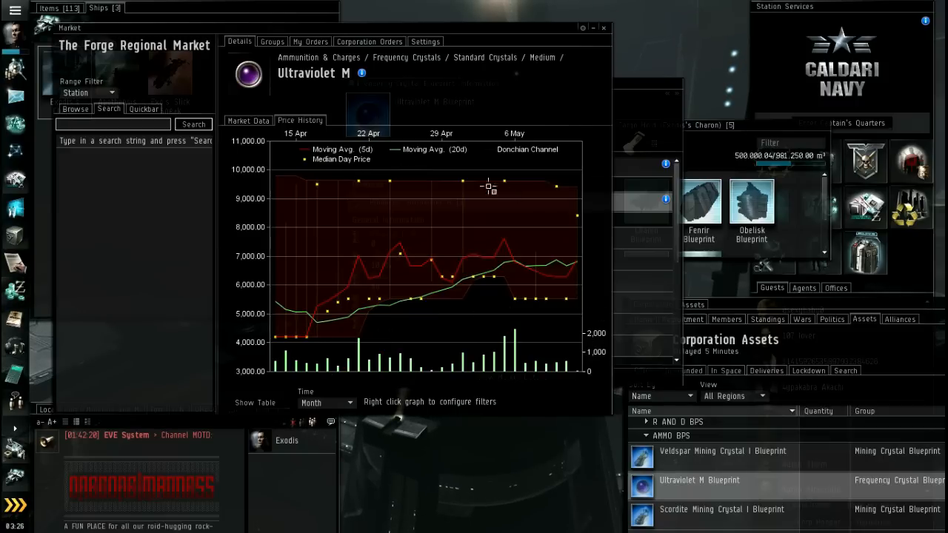
pyautogui.click(249, 120)
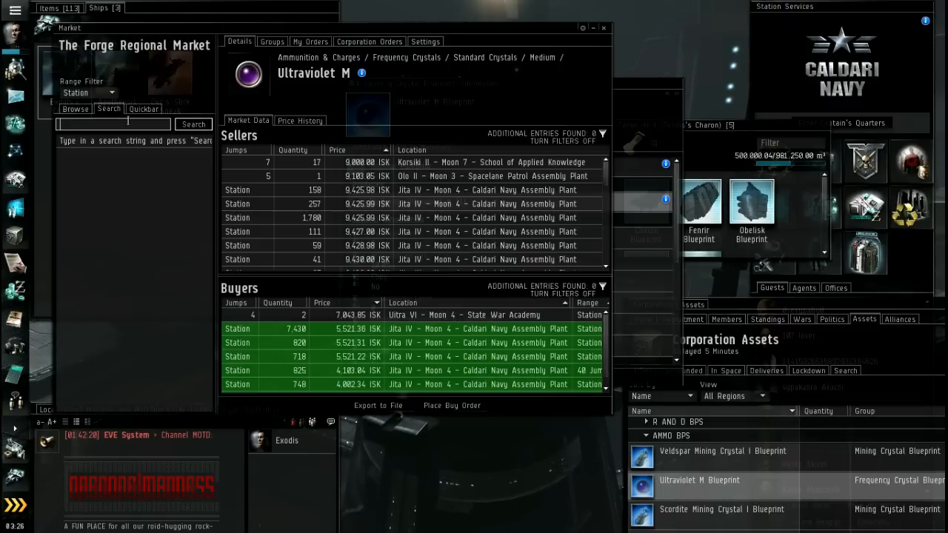
# Step: Search the market for Heavy Missile Launcher I and check its listings and price history
pyautogui.write('heavy missl')
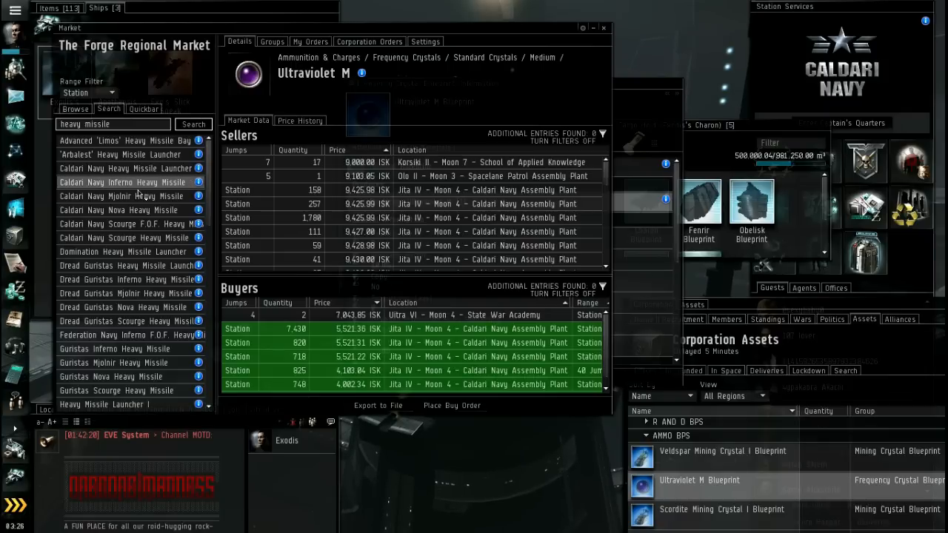
pyautogui.scroll(-3)
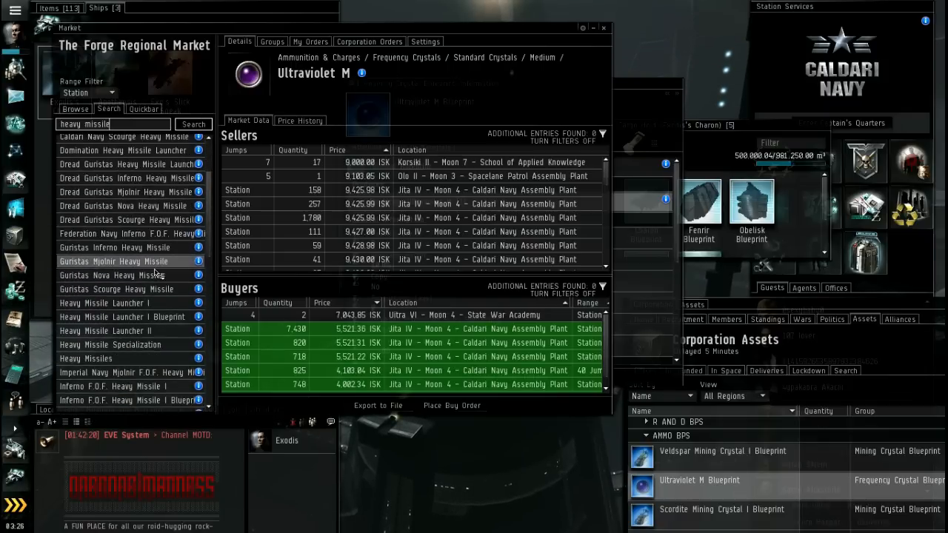
pyautogui.click(104, 302)
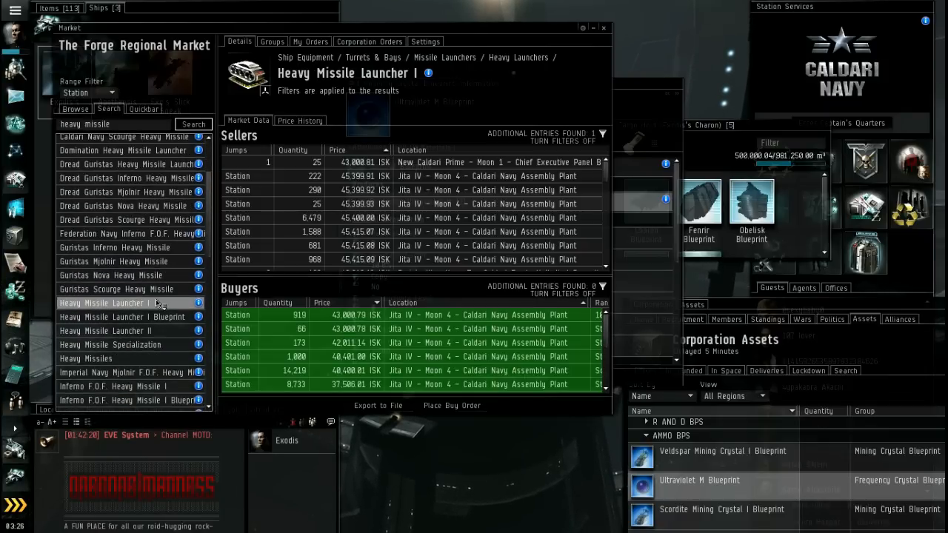
pyautogui.click(299, 120)
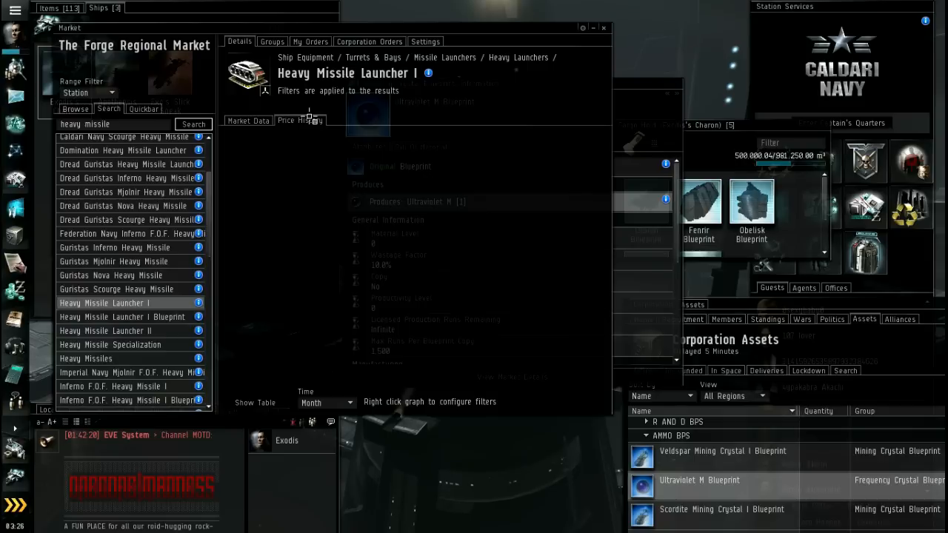
pyautogui.click(299, 120)
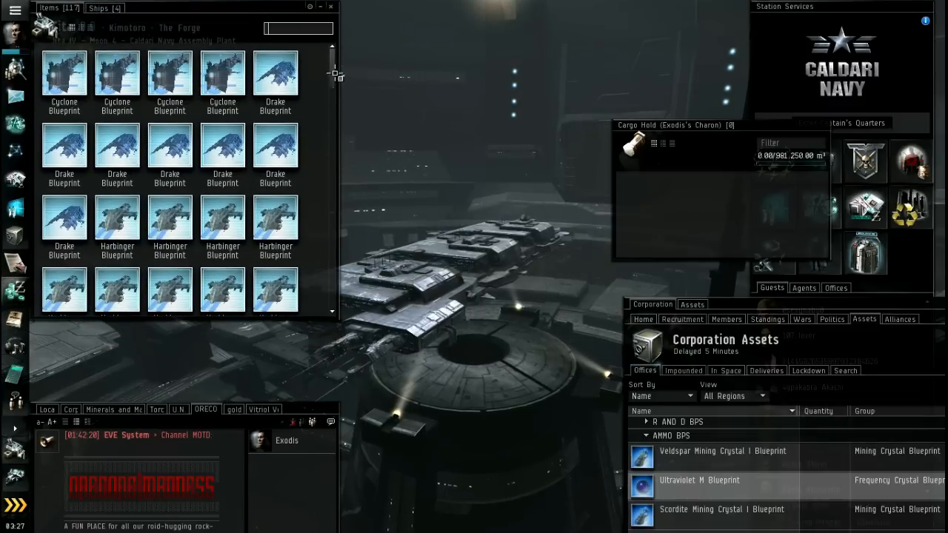
# Step: Start a contract for the Providence Blueprint and advance it to the item-picking step
pyautogui.scroll(-3)
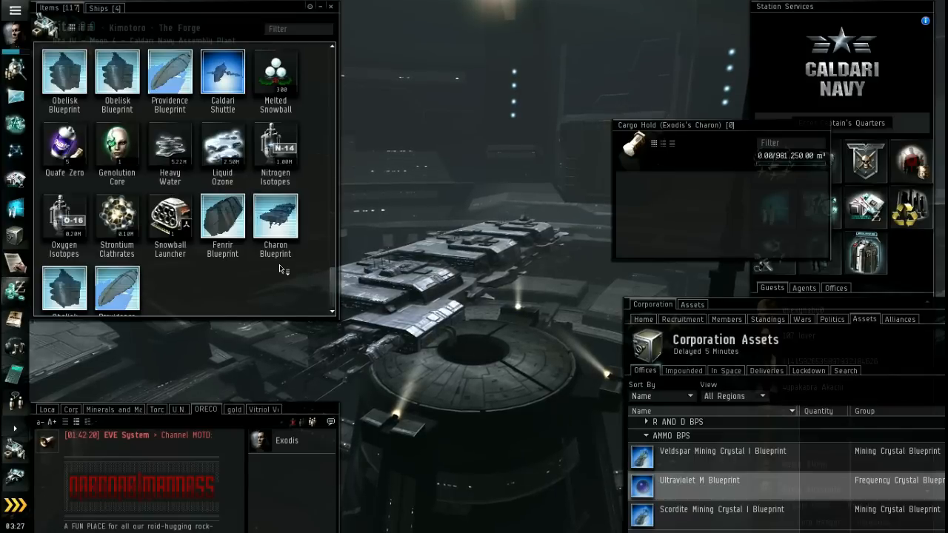
pyautogui.rightClick(169, 122)
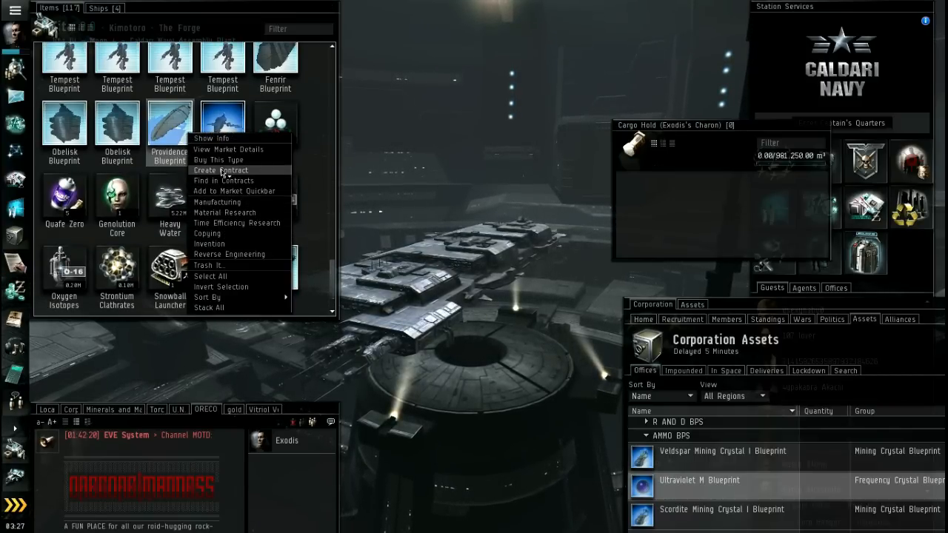
pyautogui.click(219, 169)
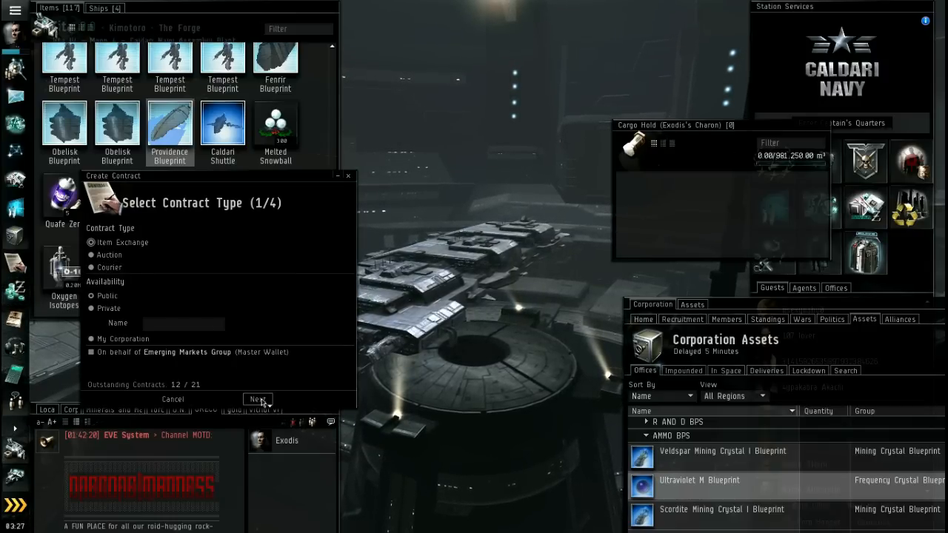
pyautogui.click(257, 400)
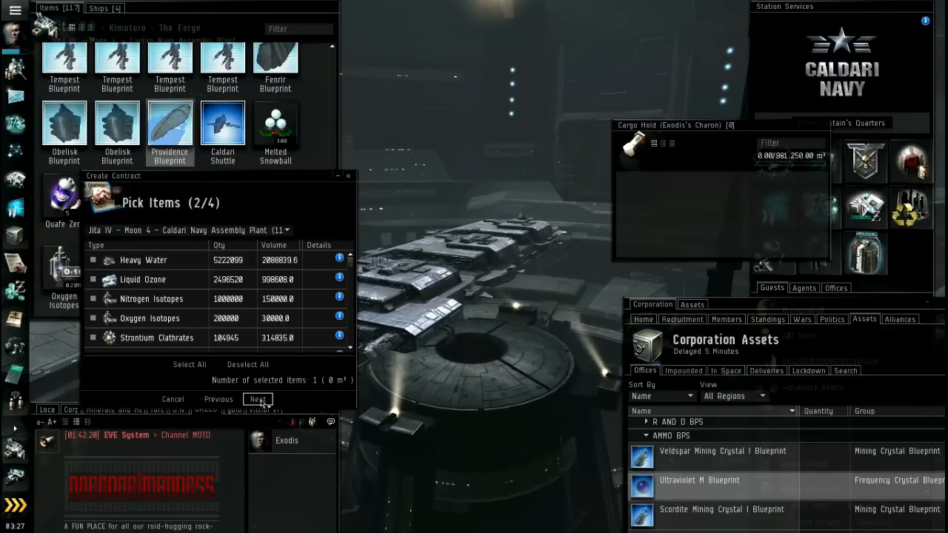
pyautogui.click(258, 400)
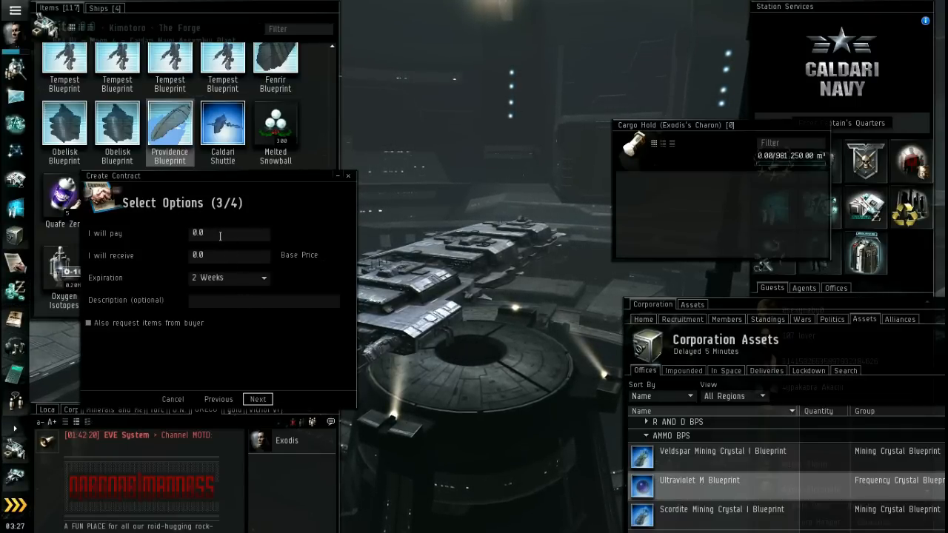
pyautogui.moveTo(113, 175); pyautogui.dragTo(213, 222)
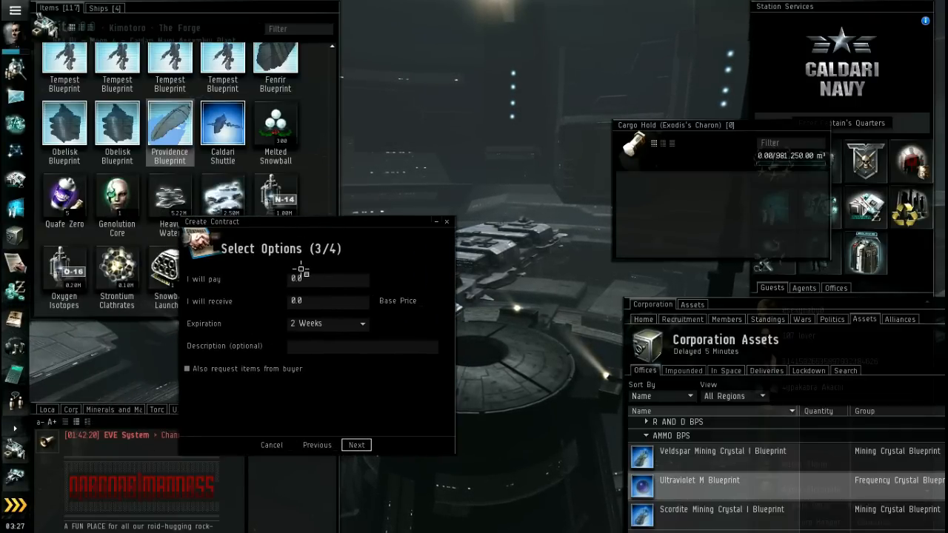
# Step: Look up existing contracts offering the Providence Blueprint
pyautogui.rightClick(223, 122)
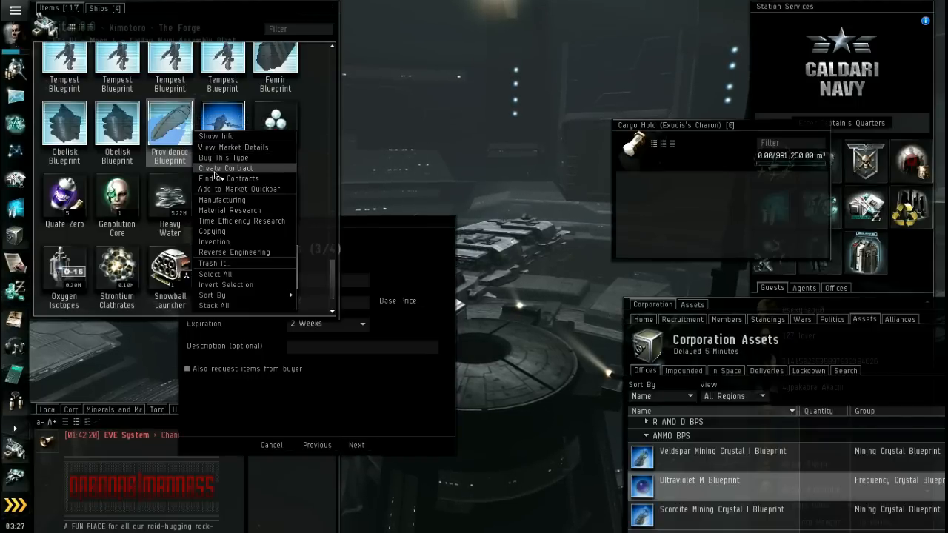
pyautogui.click(225, 168)
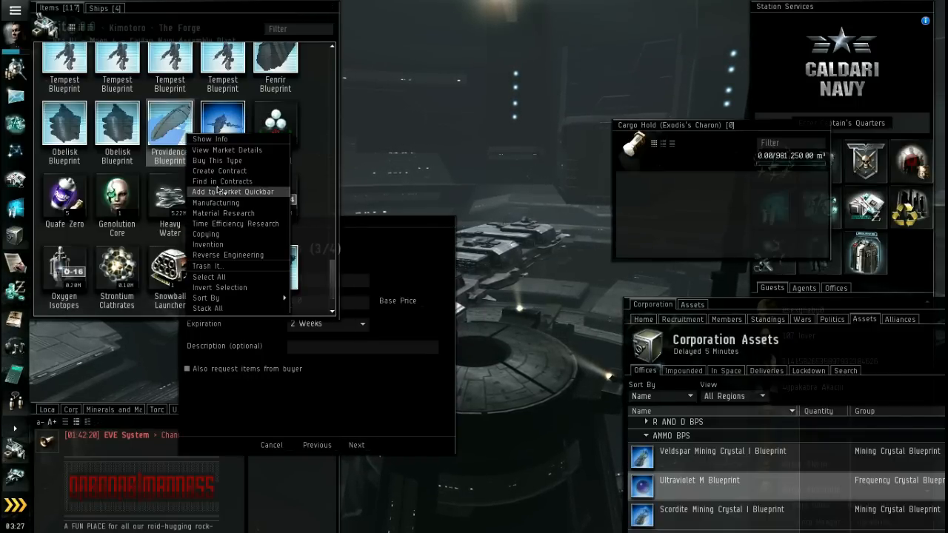
pyautogui.click(222, 181)
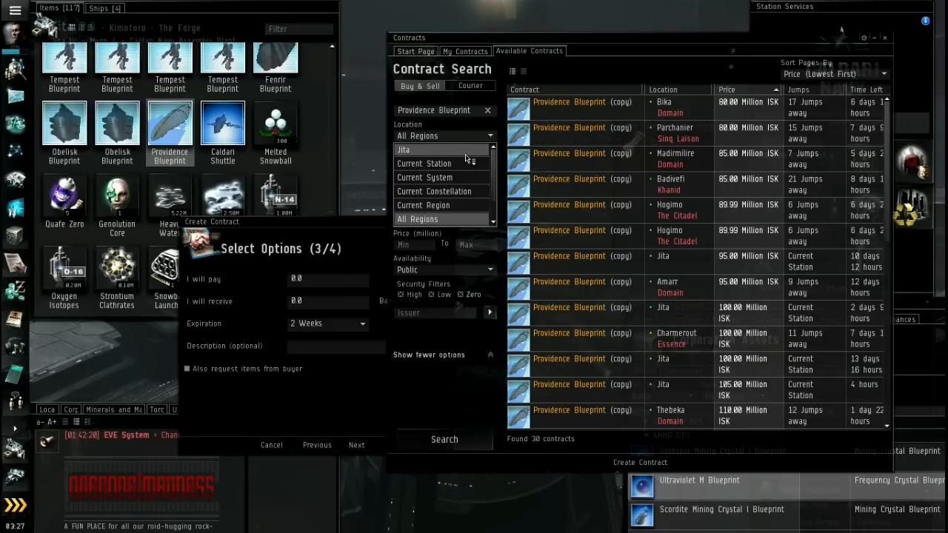
# Step: Limit the Providence Blueprint contract search to Jita, showing copies from about 95 million ISK
pyautogui.click(403, 147)
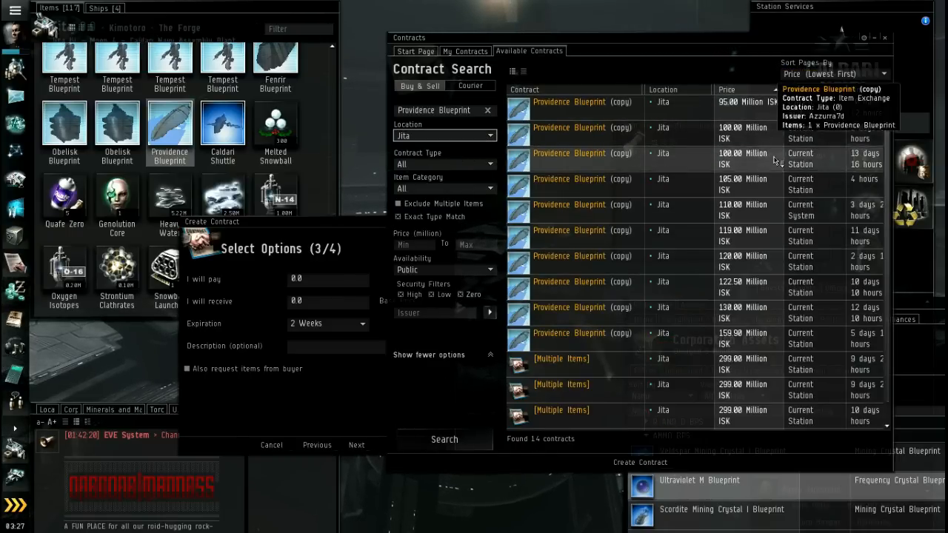
pyautogui.moveTo(773, 252)
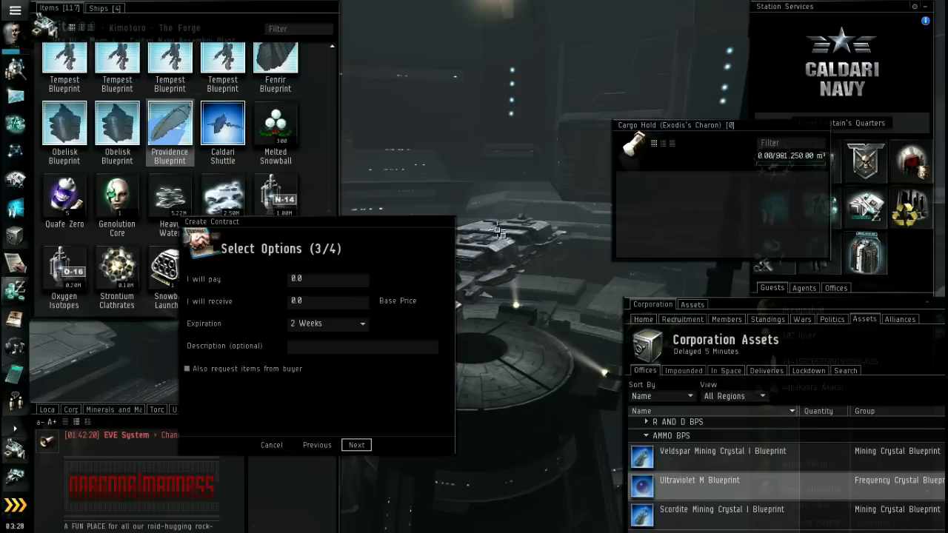
# Step: Ask 95 million ISK for the Providence Blueprint and finish creating the contract
pyautogui.click(325, 300)
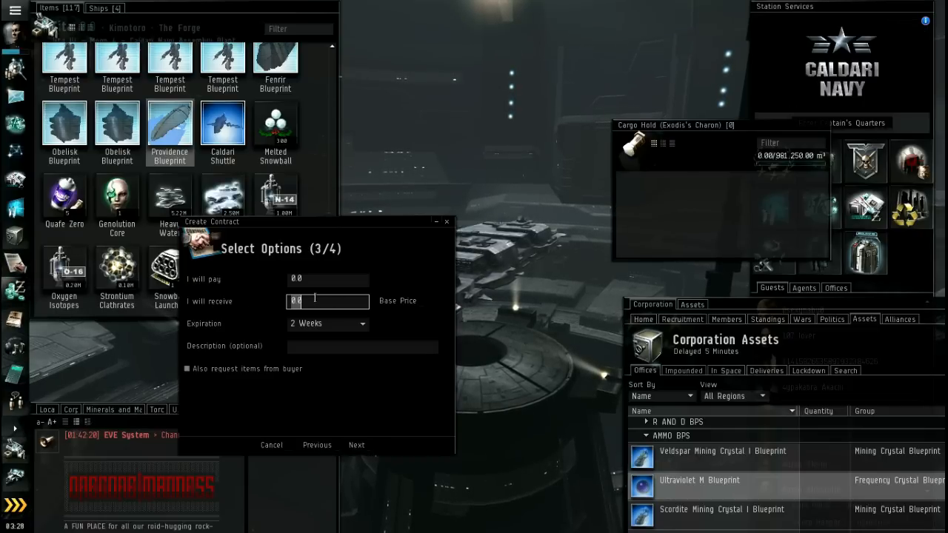
pyautogui.write('950000,00')
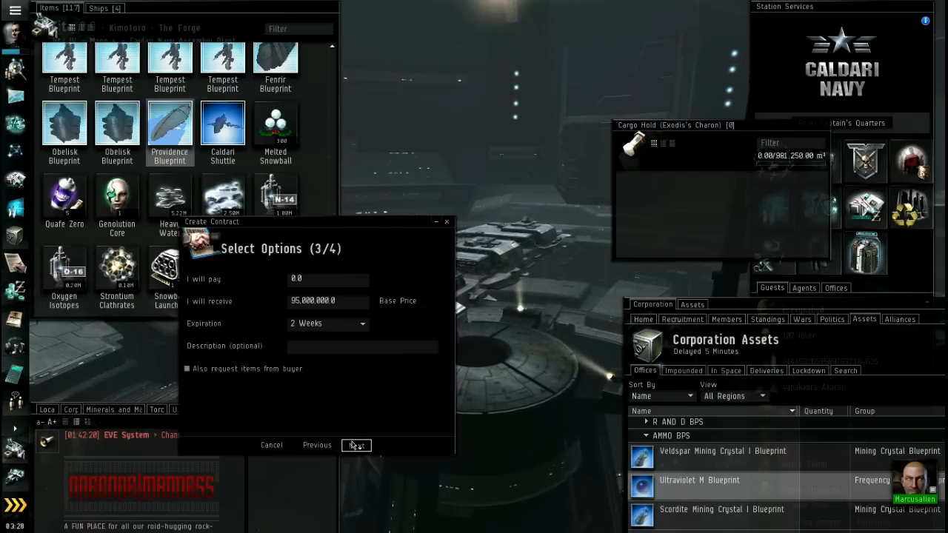
pyautogui.click(355, 445)
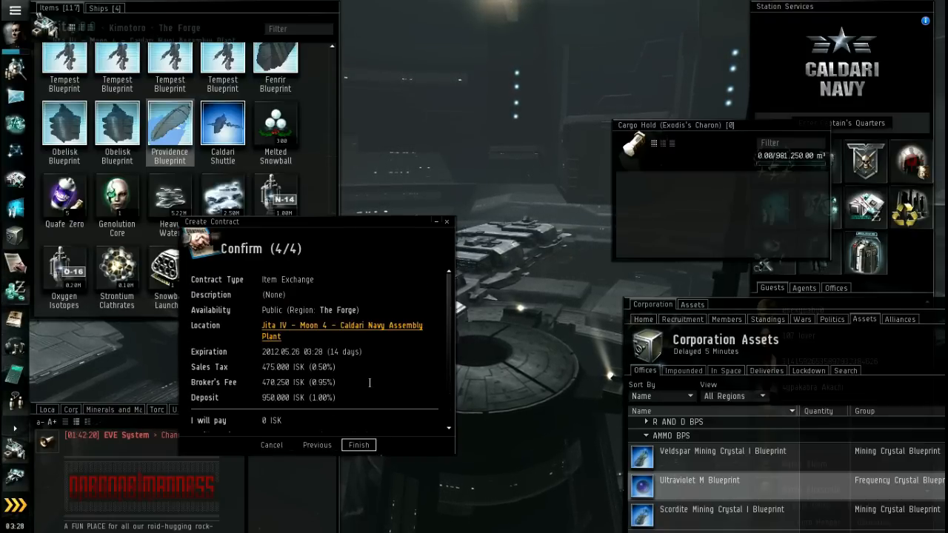
pyautogui.click(358, 444)
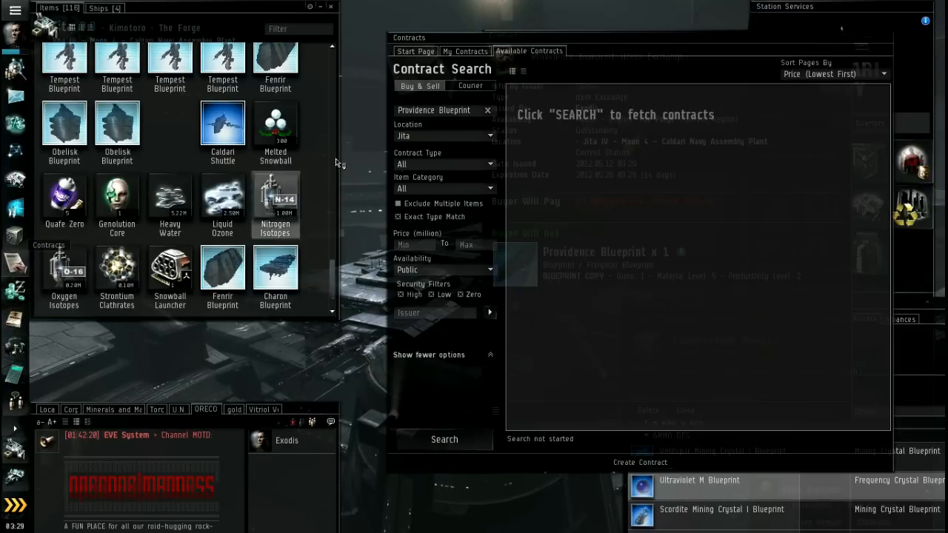
# Step: Confirm the new Providence Blueprint contract appears among own outstanding contracts, then close the list
pyautogui.click(465, 51)
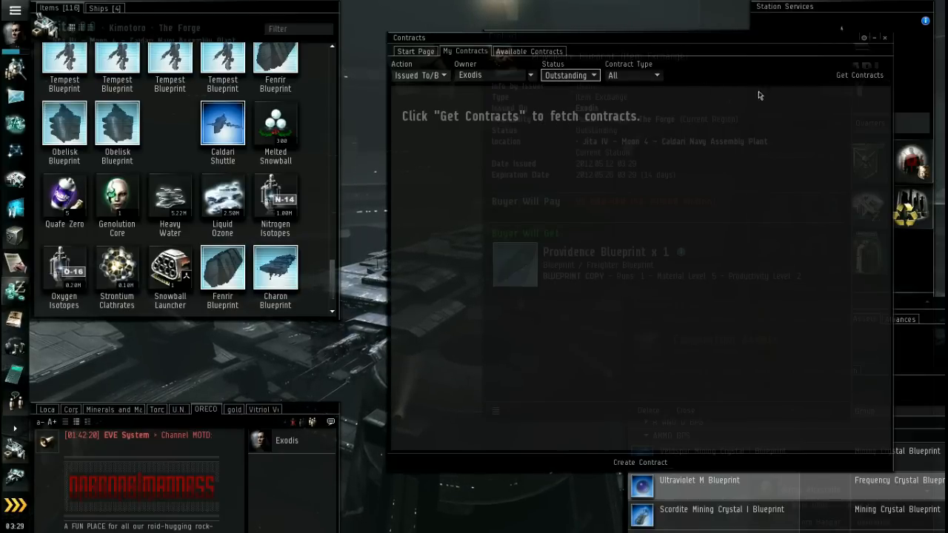
pyautogui.click(859, 74)
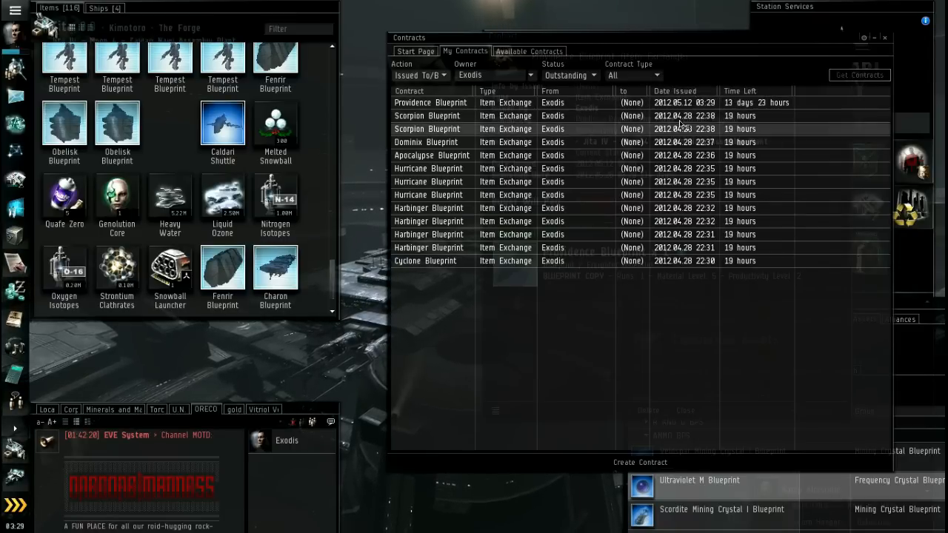
pyautogui.doubleClick(430, 102)
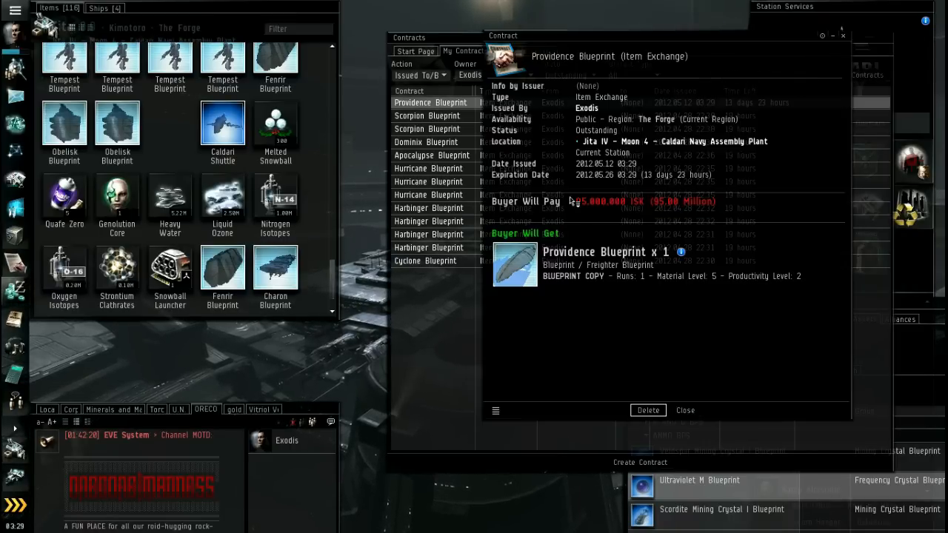
pyautogui.click(684, 409)
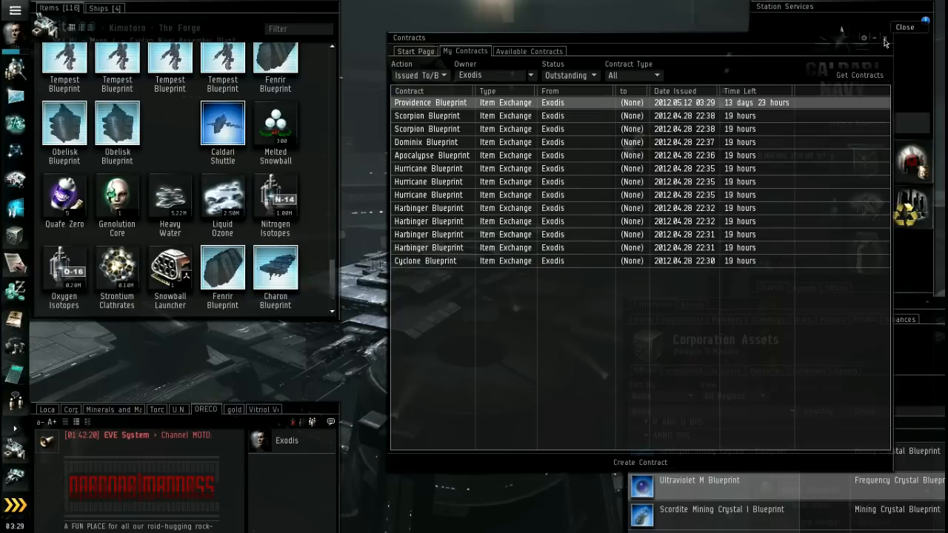
pyautogui.click(903, 27)
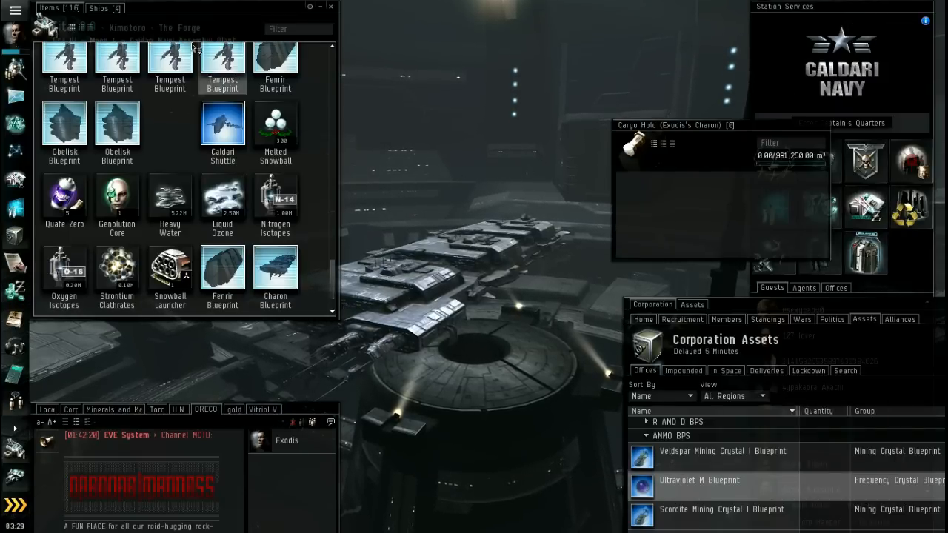
# Step: Begin selling the Orca from the Ships hangar and bring up its detailed market info
pyautogui.click(98, 9)
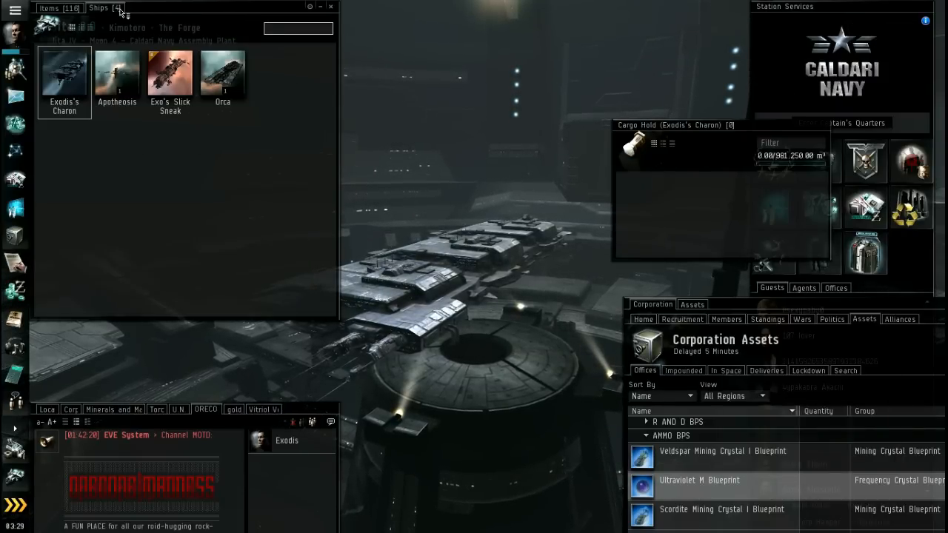
pyautogui.rightClick(222, 74)
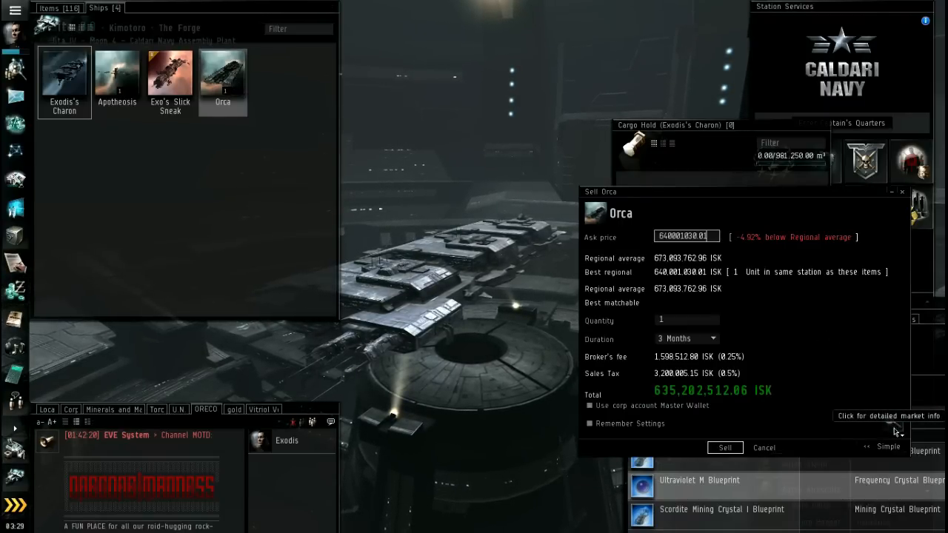
pyautogui.click(888, 415)
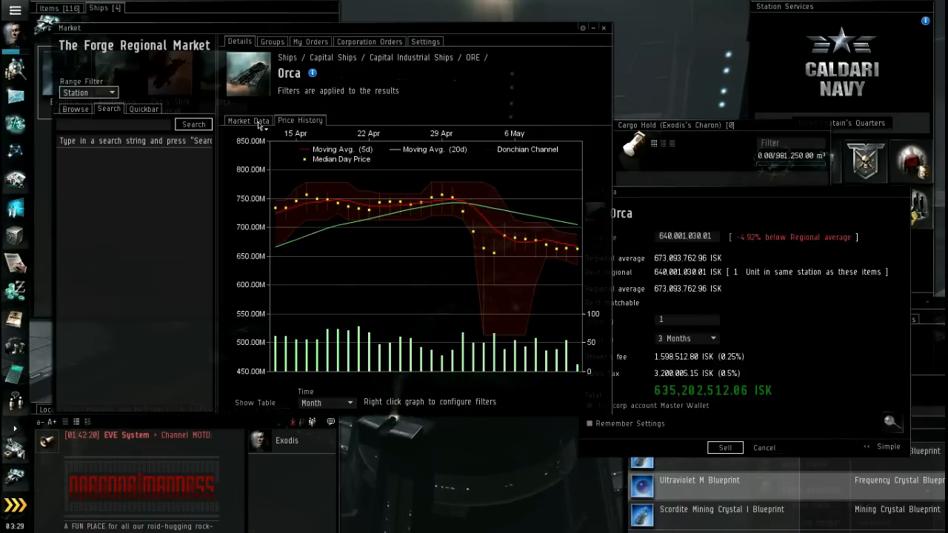
# Step: Compare current Jita Orca sell and buy orders with the Orca price history
pyautogui.click(249, 120)
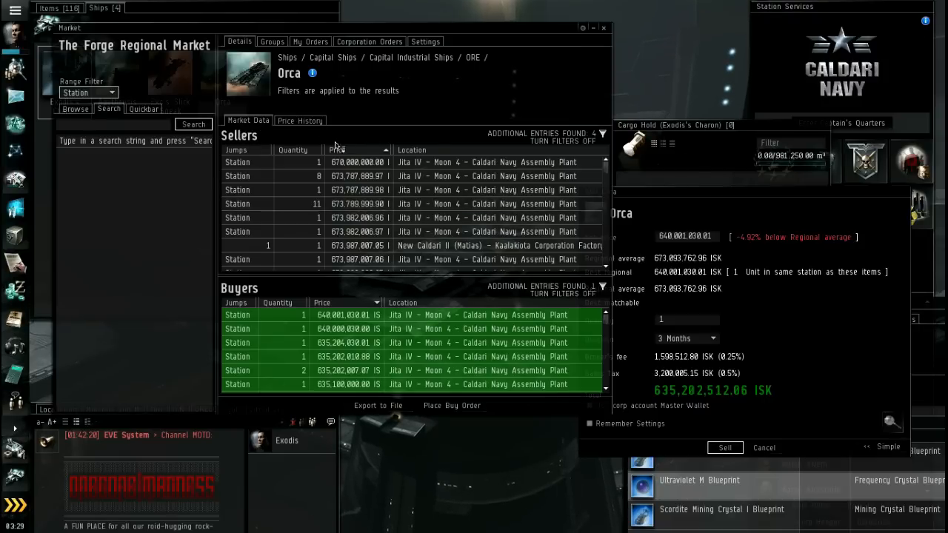
pyautogui.click(300, 120)
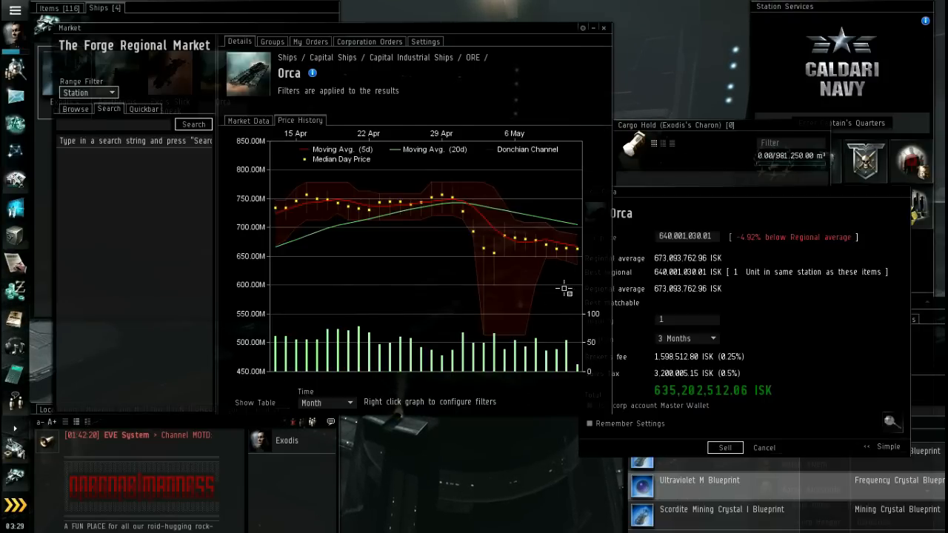
pyautogui.click(249, 120)
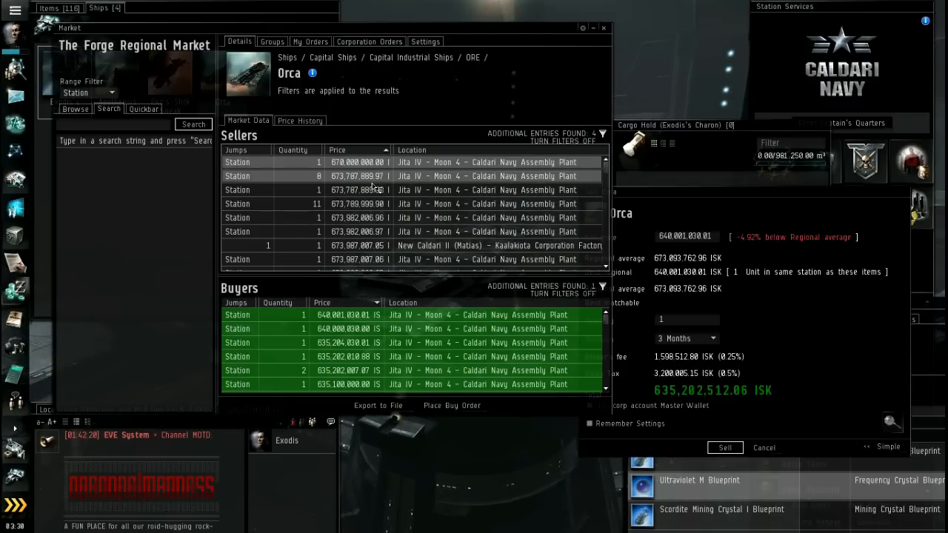
# Step: Edit the Orca asking price, entering 673
pyautogui.click(371, 176)
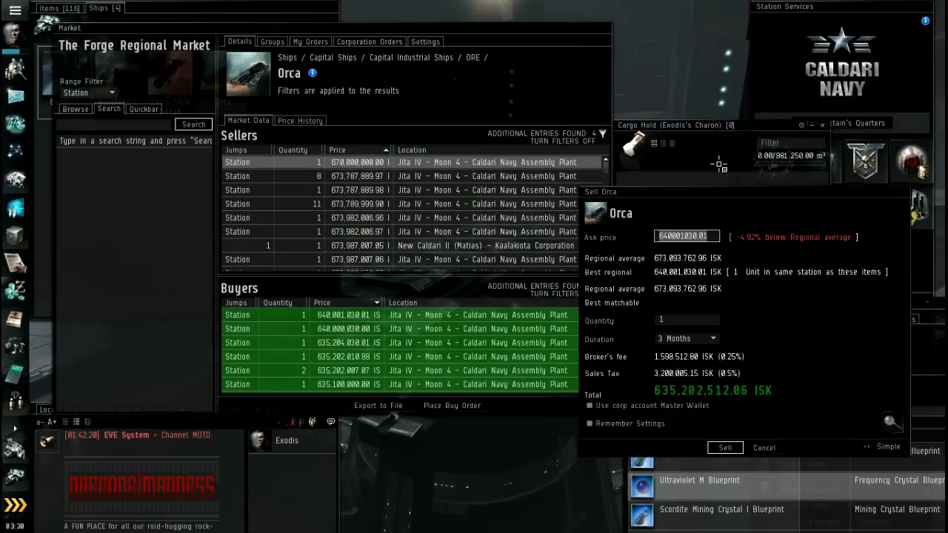
pyautogui.write('673')
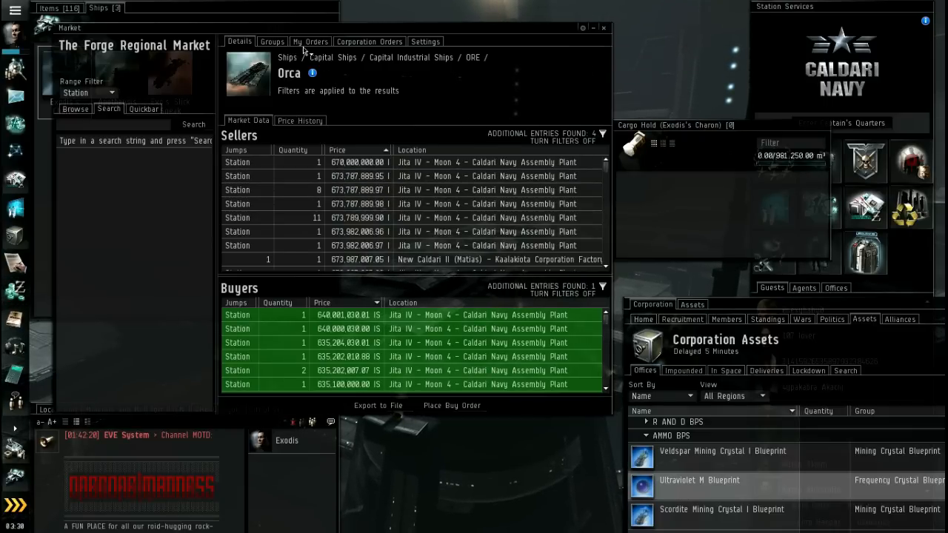
# Step: Modify the Orca sell order to about 673,787,889 ISK, undercutting the cheapest Jita sellers
pyautogui.click(310, 42)
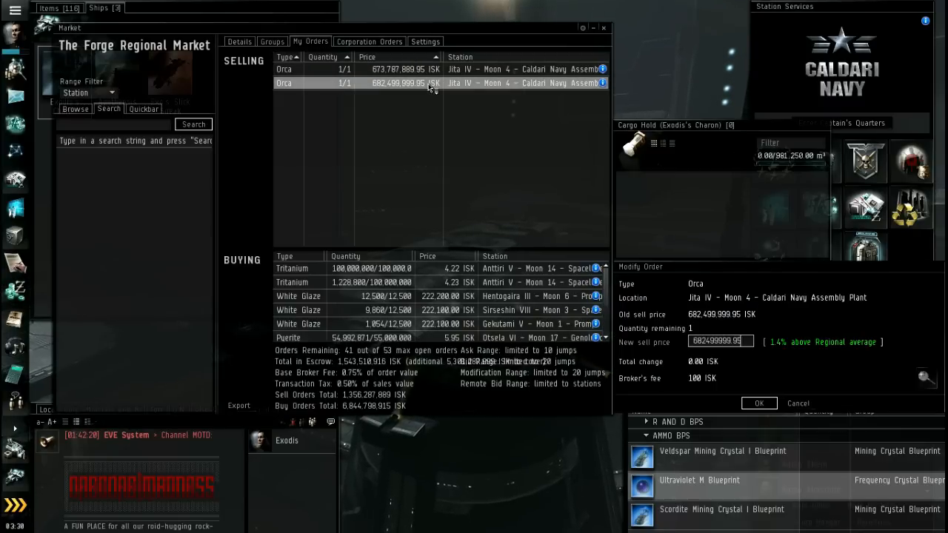
pyautogui.click(240, 42)
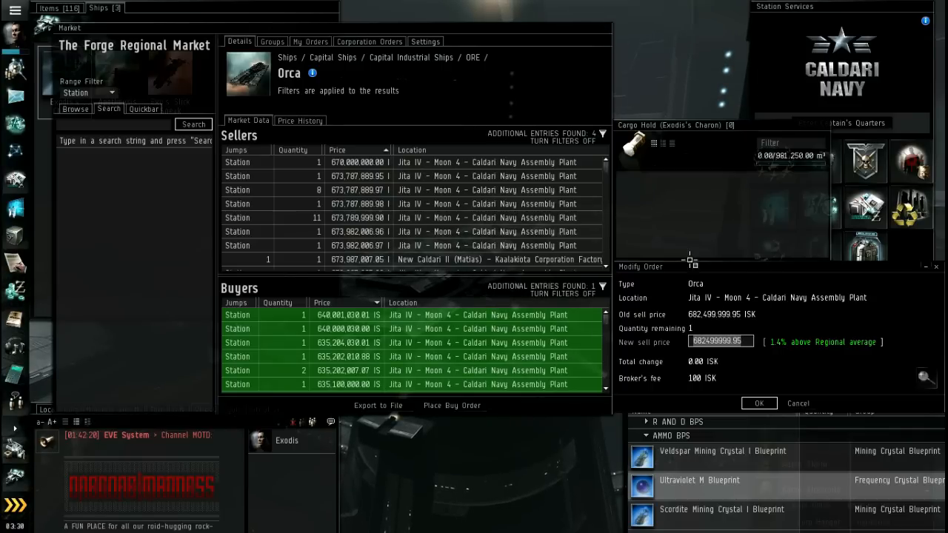
pyautogui.write('67')
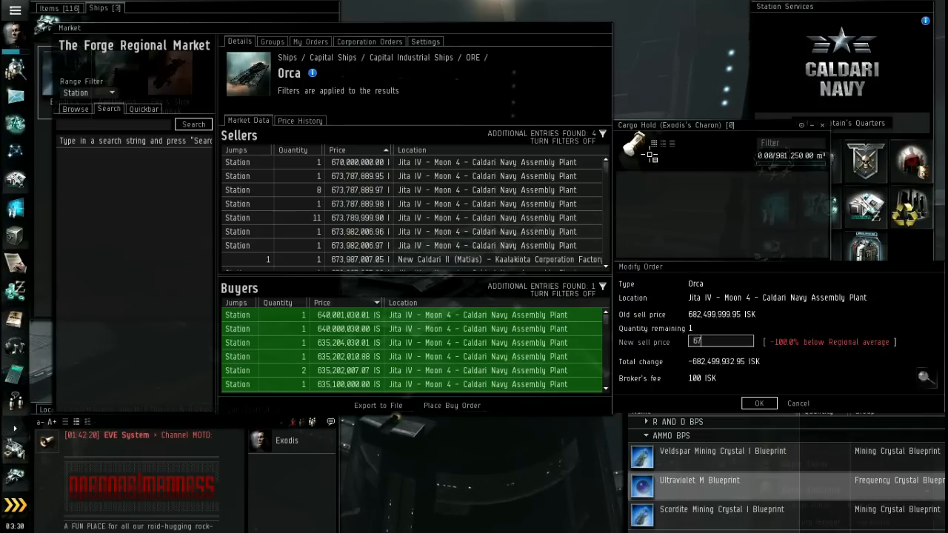
pyautogui.write('378')
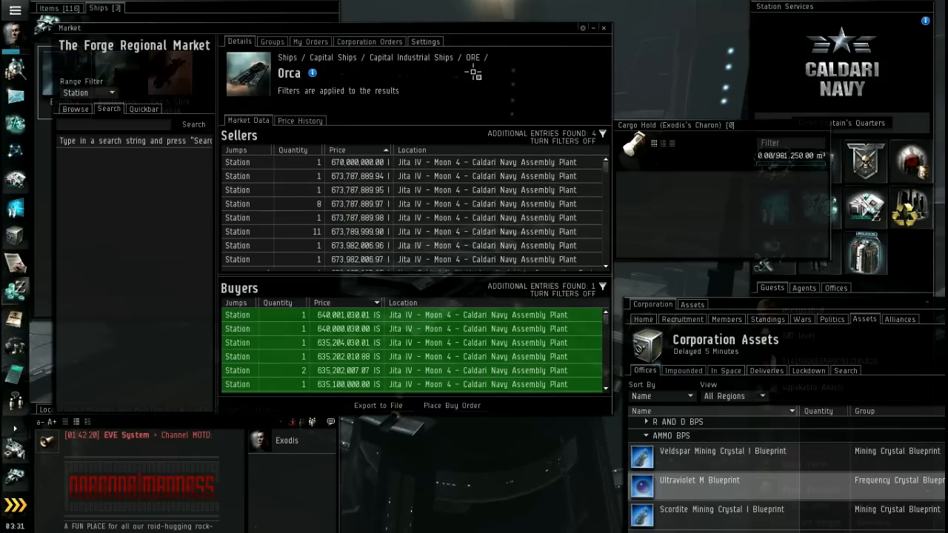
pyautogui.click(604, 27)
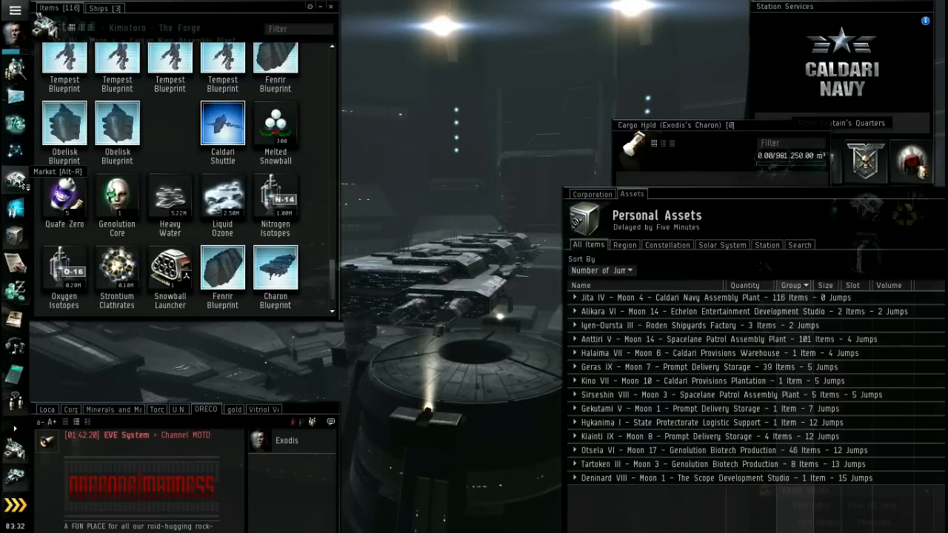
pyautogui.click(15, 178)
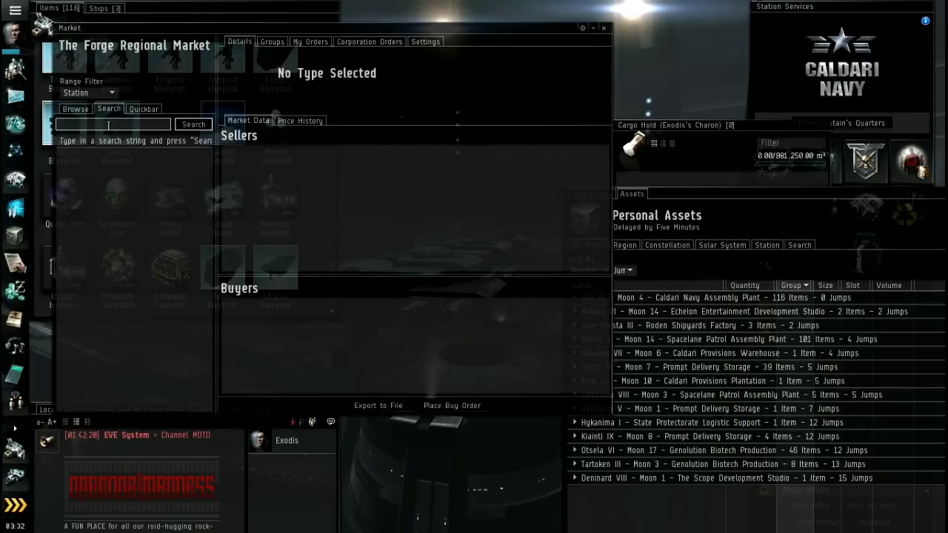
pyautogui.write('trit')
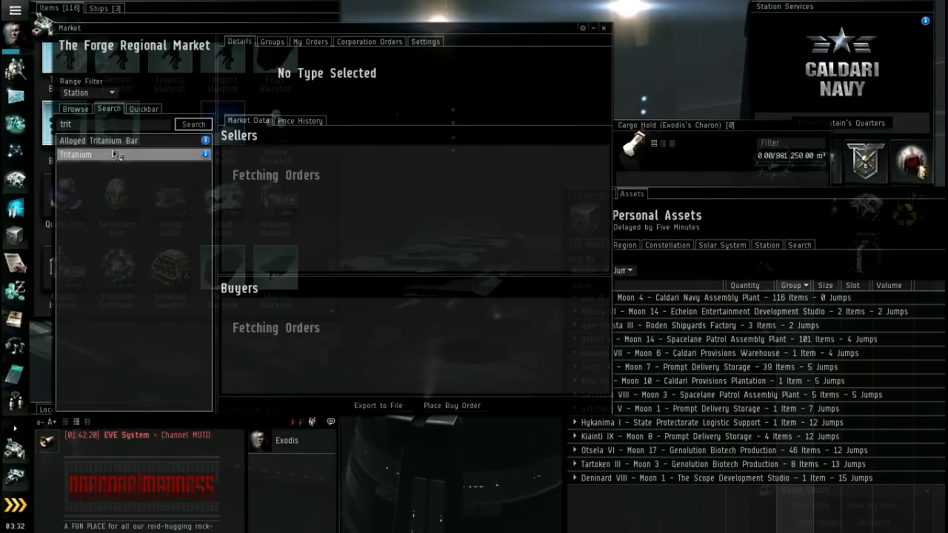
pyautogui.click(76, 154)
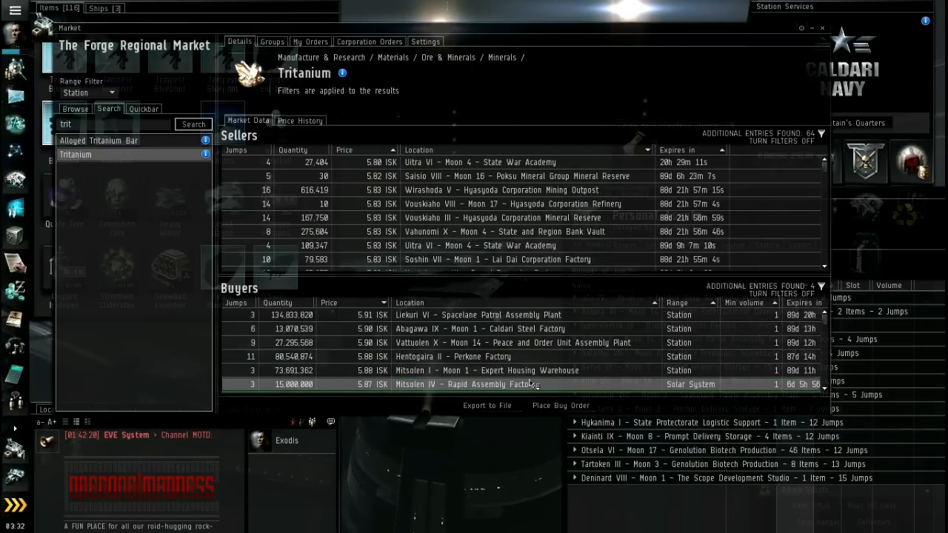
pyautogui.moveTo(424, 394)
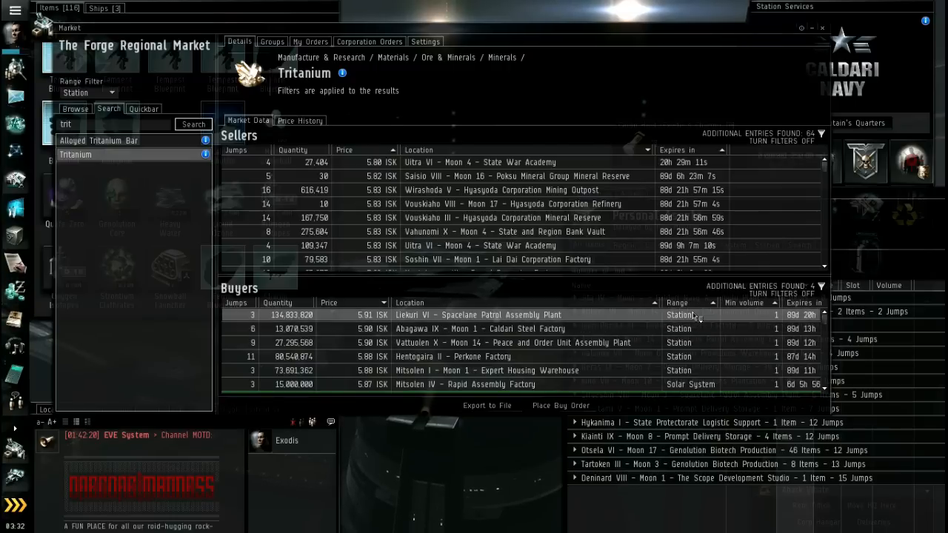
pyautogui.moveTo(566, 318)
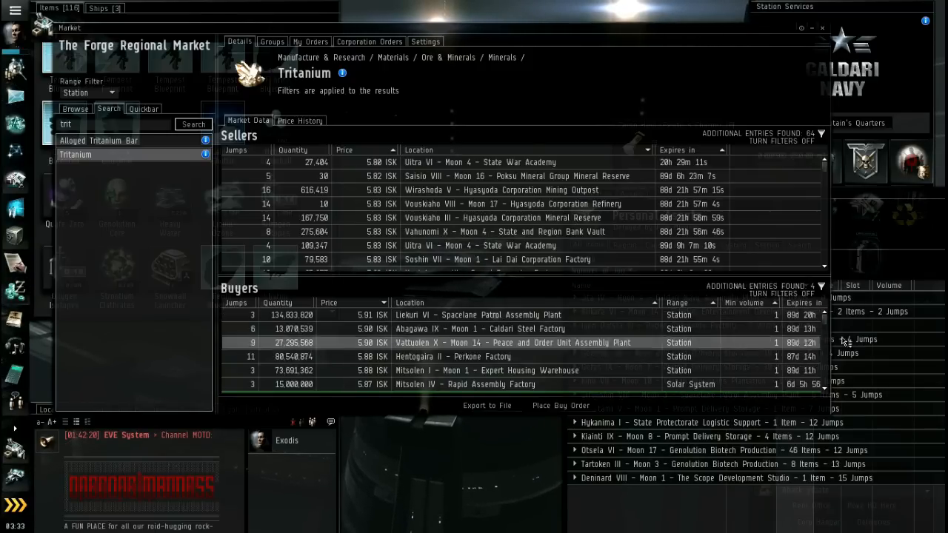
pyautogui.scroll(-3)
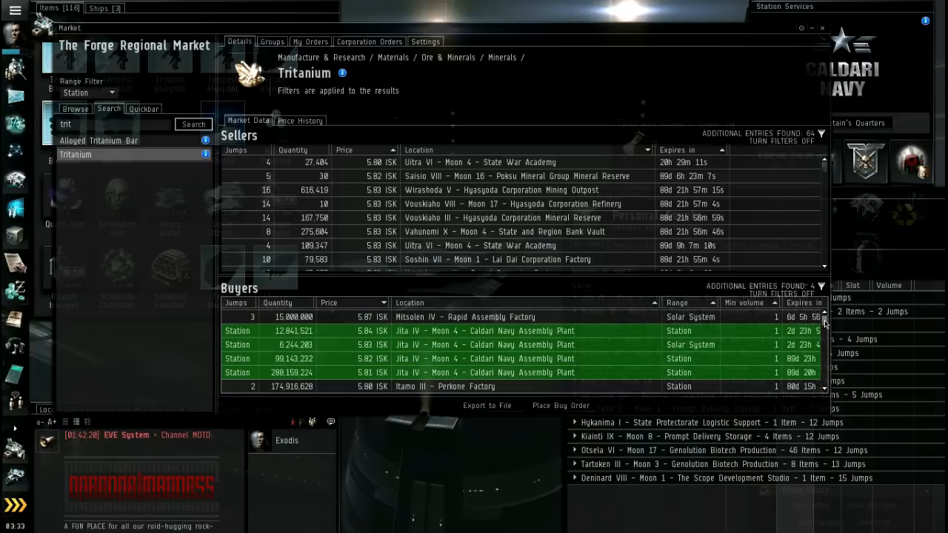
pyautogui.scroll(-3)
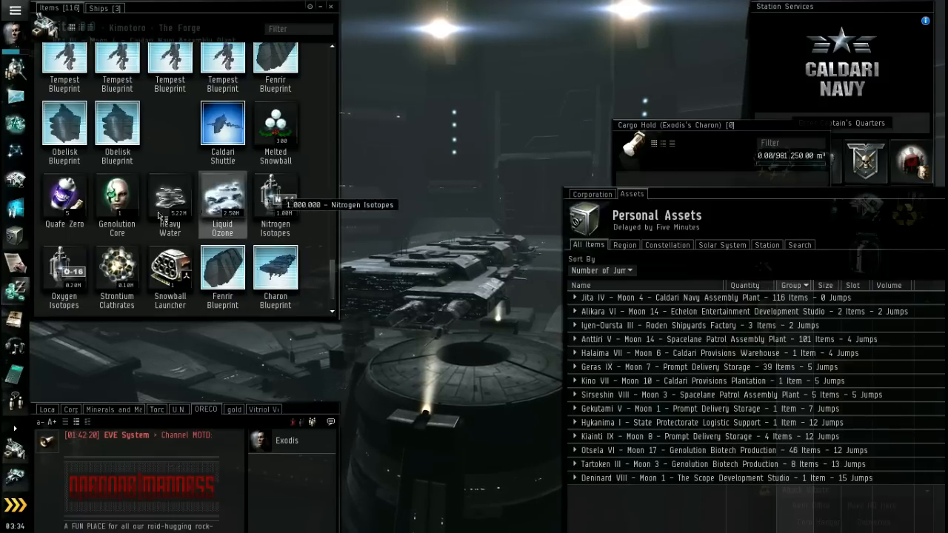
# Step: From the Nitrogen Isotopes stack, view its market details and draft a buy order near 116.8 million ISK
pyautogui.rightClick(275, 200)
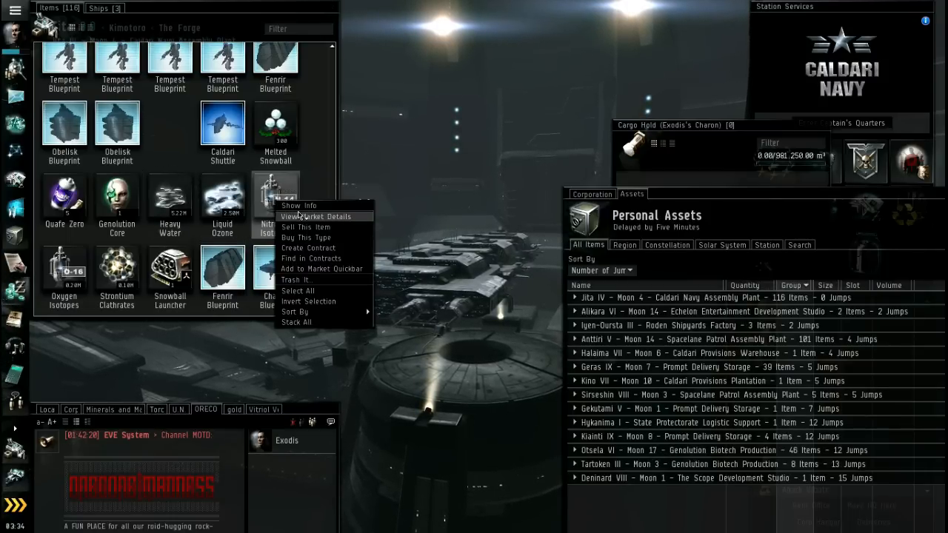
pyautogui.click(317, 216)
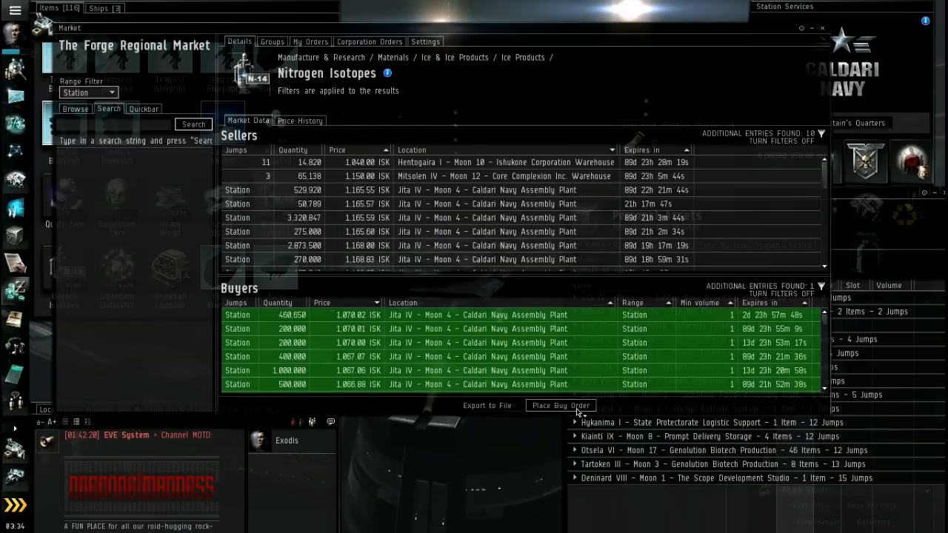
pyautogui.click(560, 406)
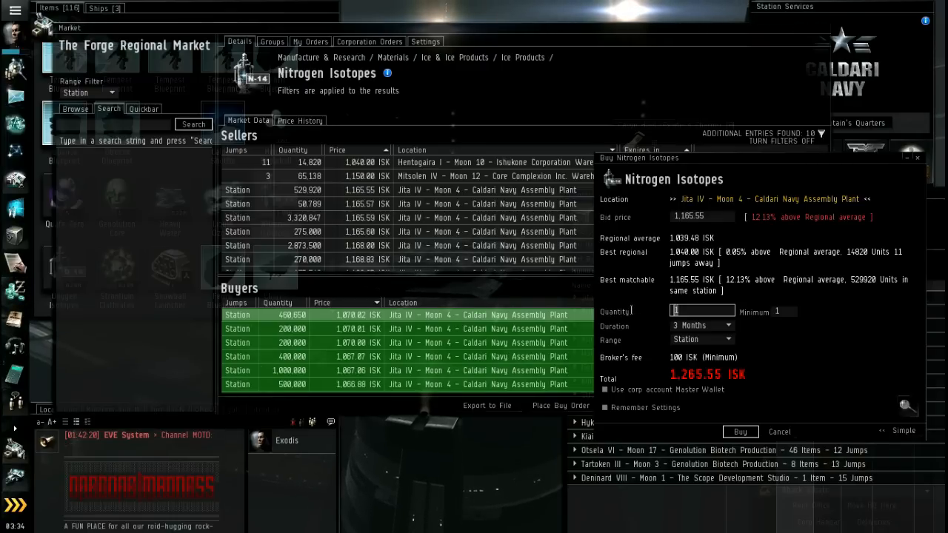
pyautogui.write('100.000')
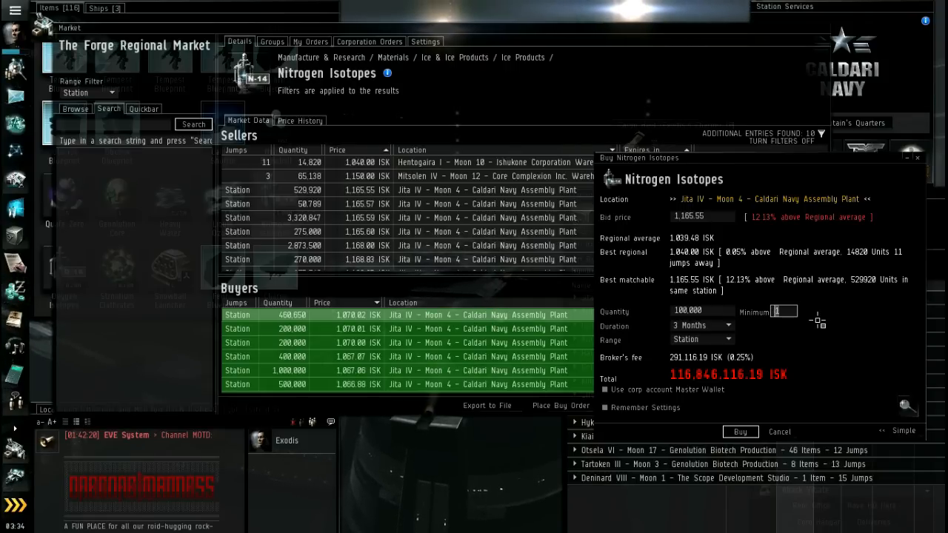
pyautogui.write('50')
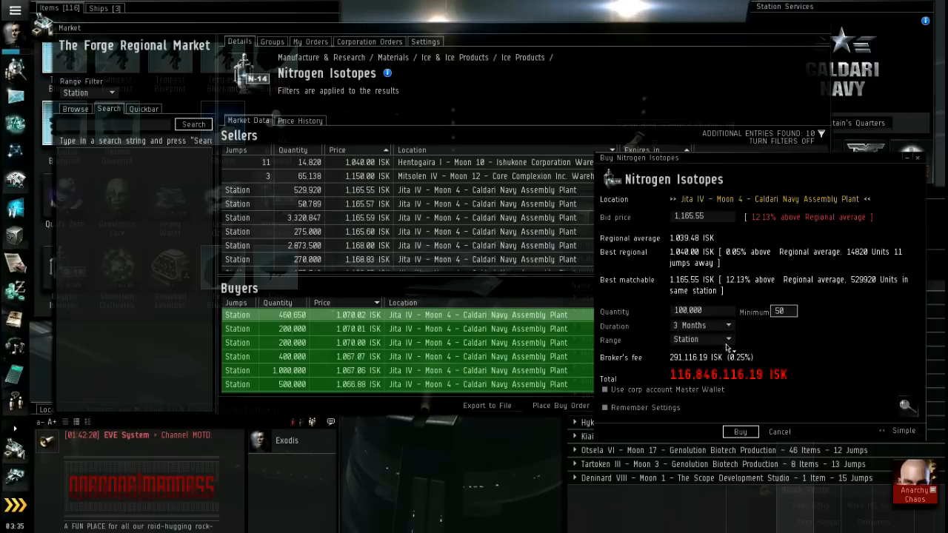
# Step: Adjust the buy order fields, then expand one station's holdings in Personal Assets
pyautogui.click(783, 311)
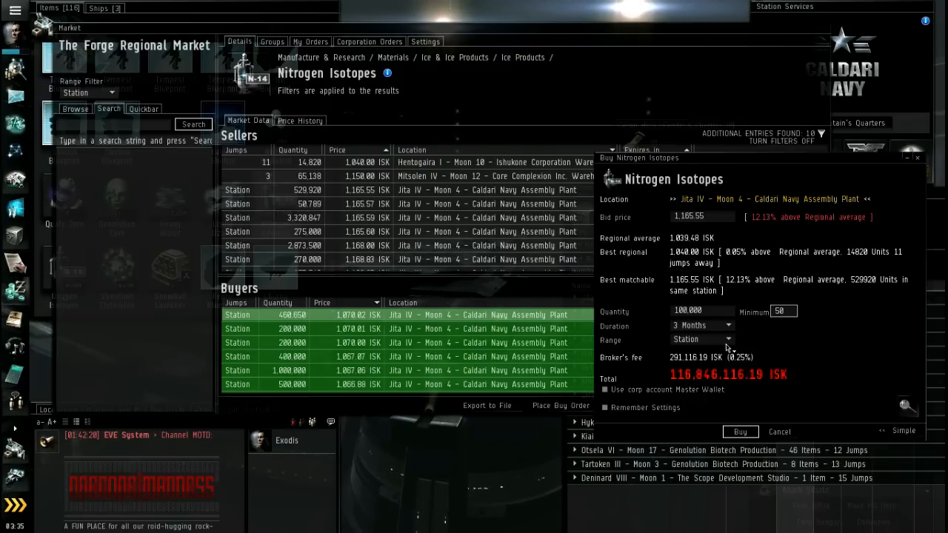
pyautogui.click(782, 311)
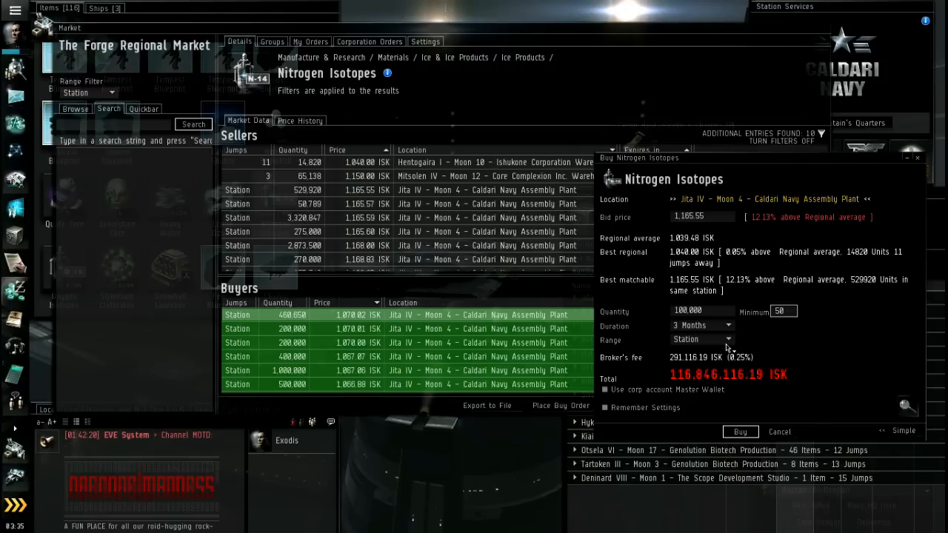
pyautogui.click(784, 311)
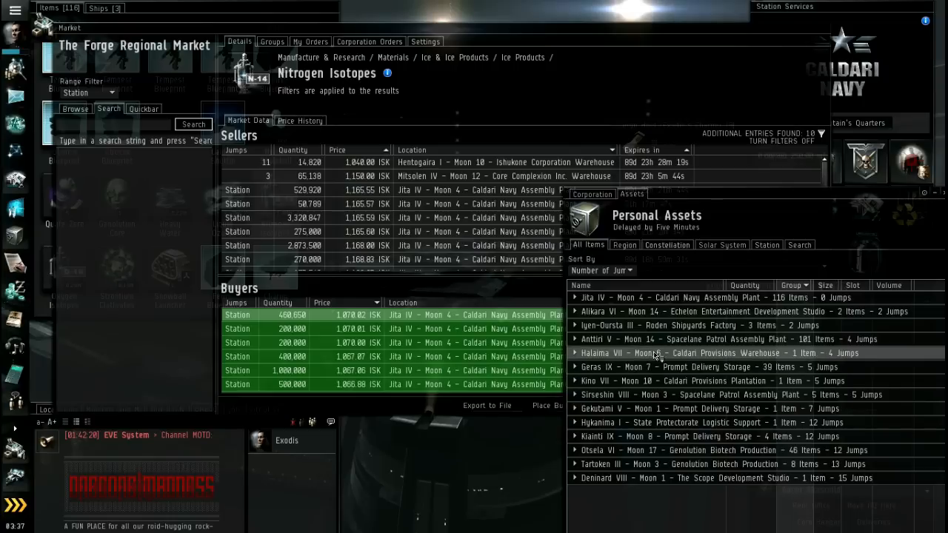
pyautogui.click(575, 311)
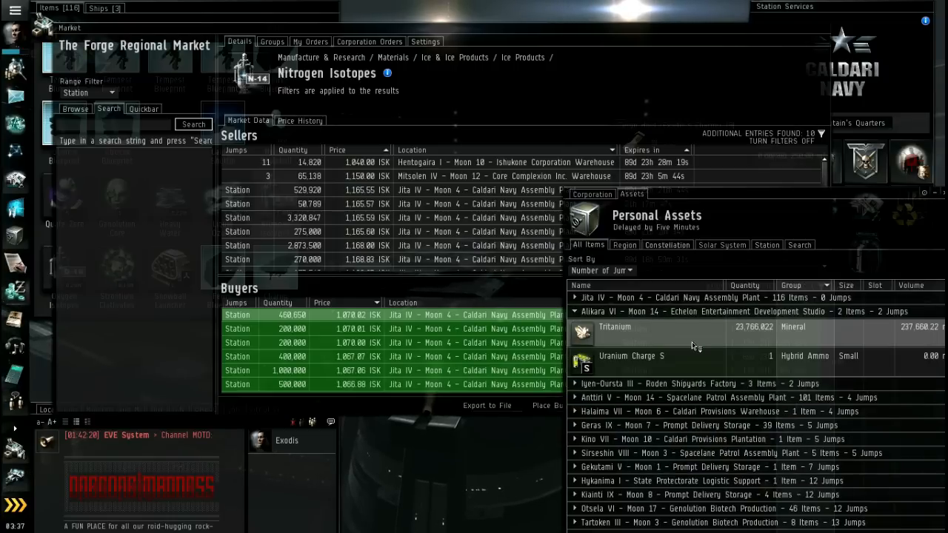